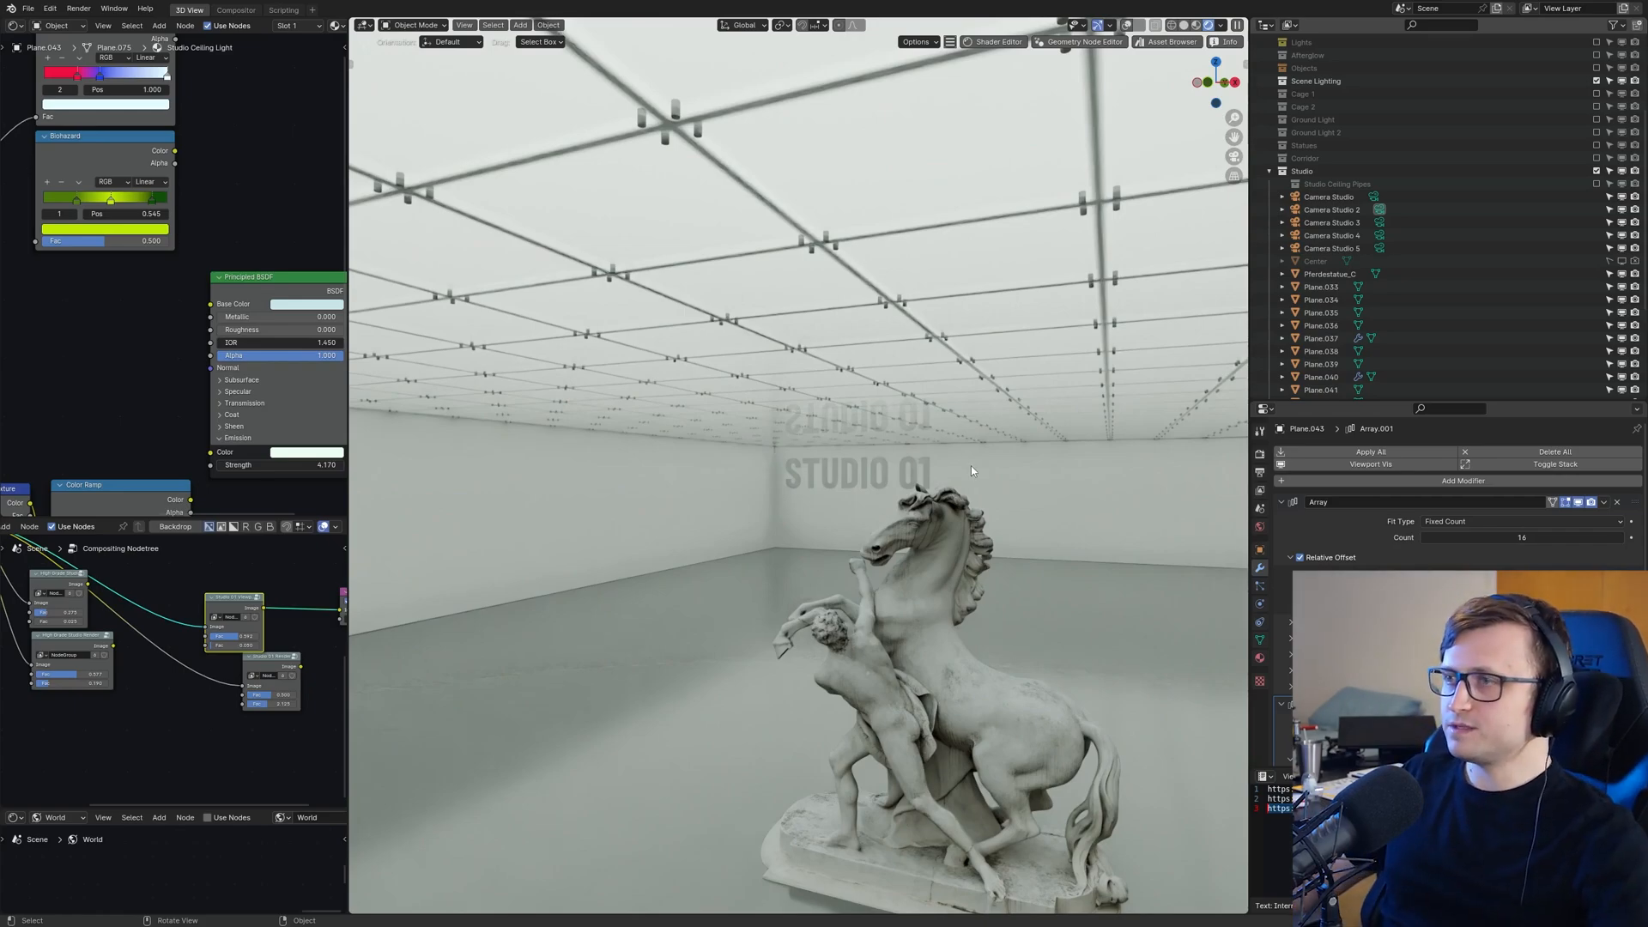
{"action": "mouse_move", "coordinate": [926, 531]}
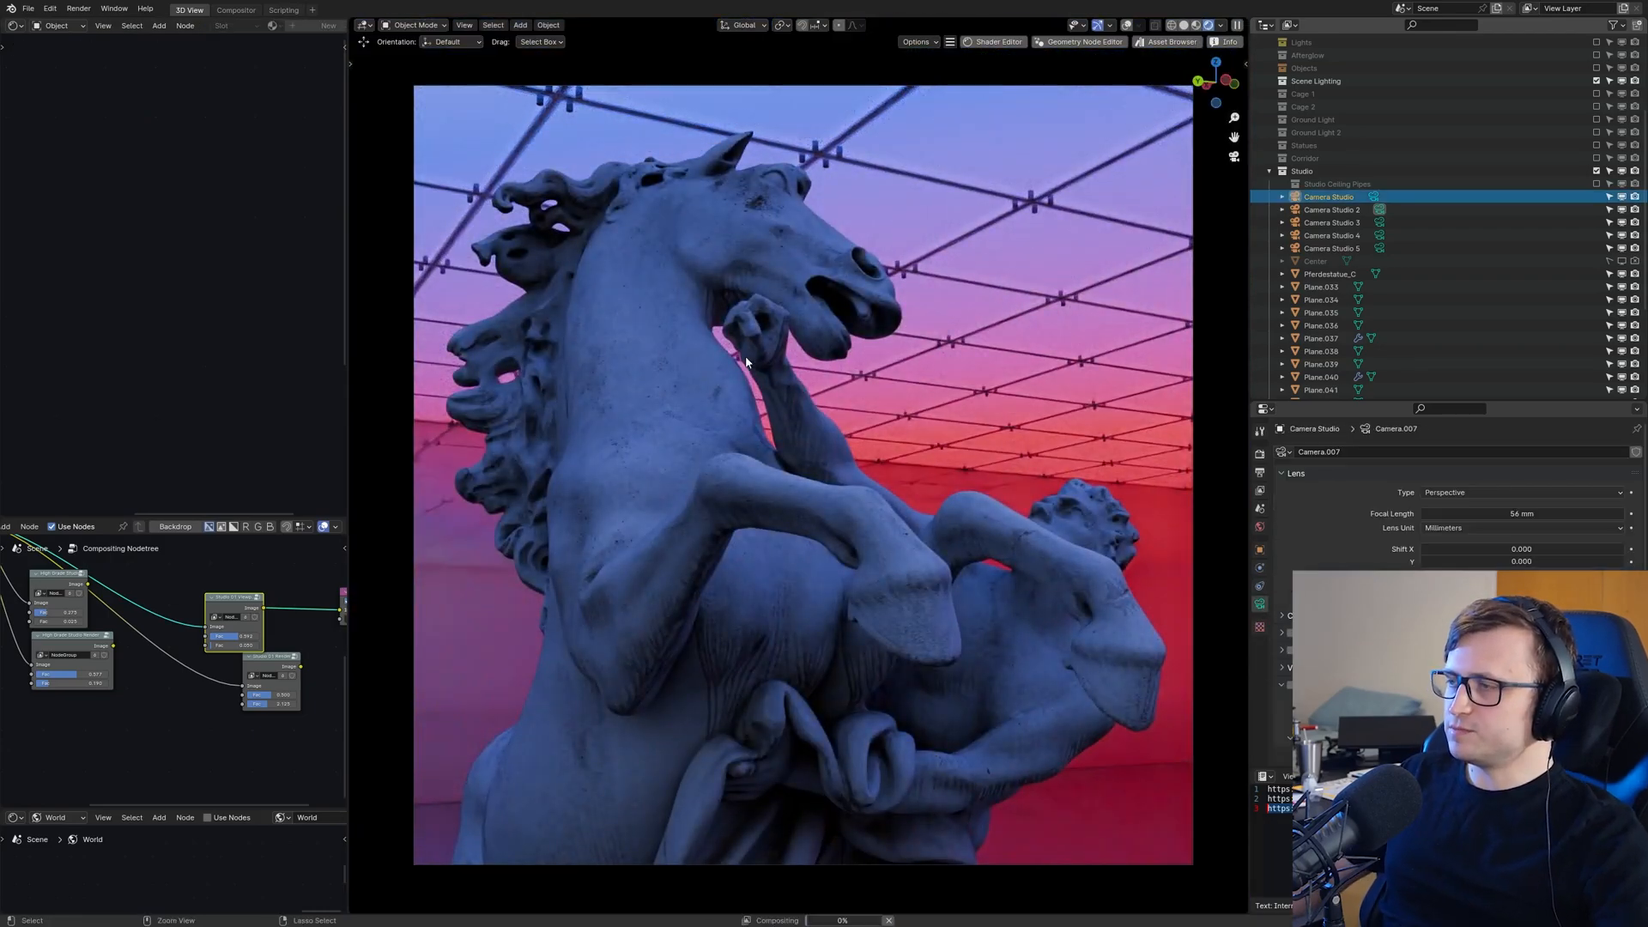
- Select Camera Studio in the Outliner to frame the red-and-blue horse statue
{"action": "left_click", "coordinate": [1331, 235]}
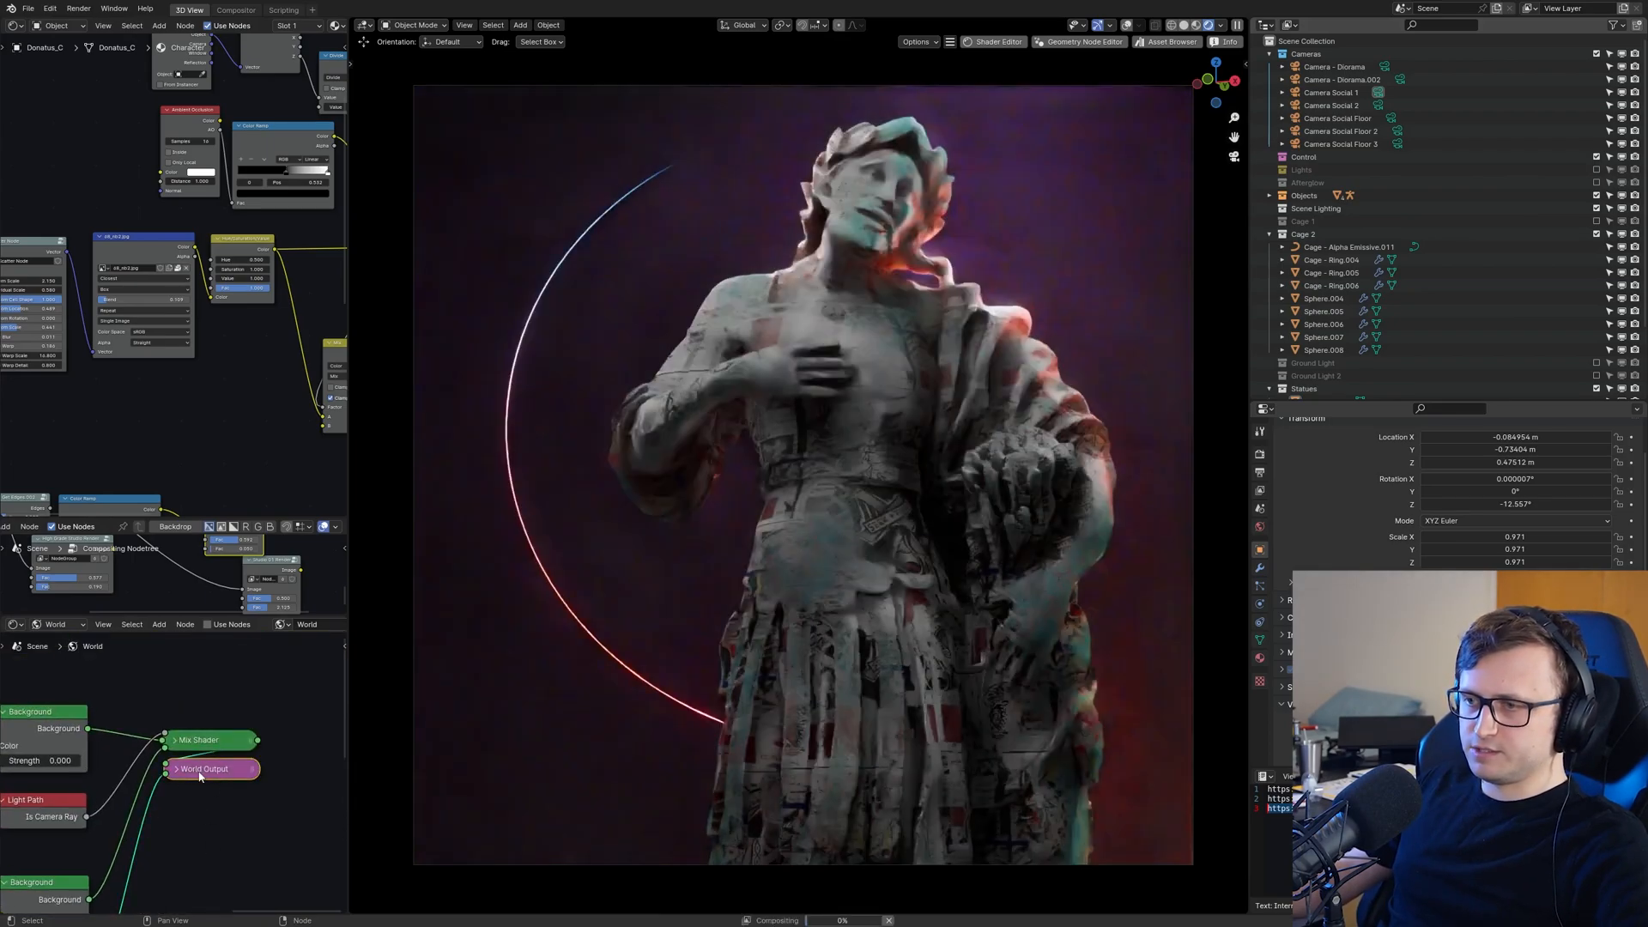
- Switch to the Donatus statue file and view through its camera
{"action": "left_click", "coordinate": [205, 768]}
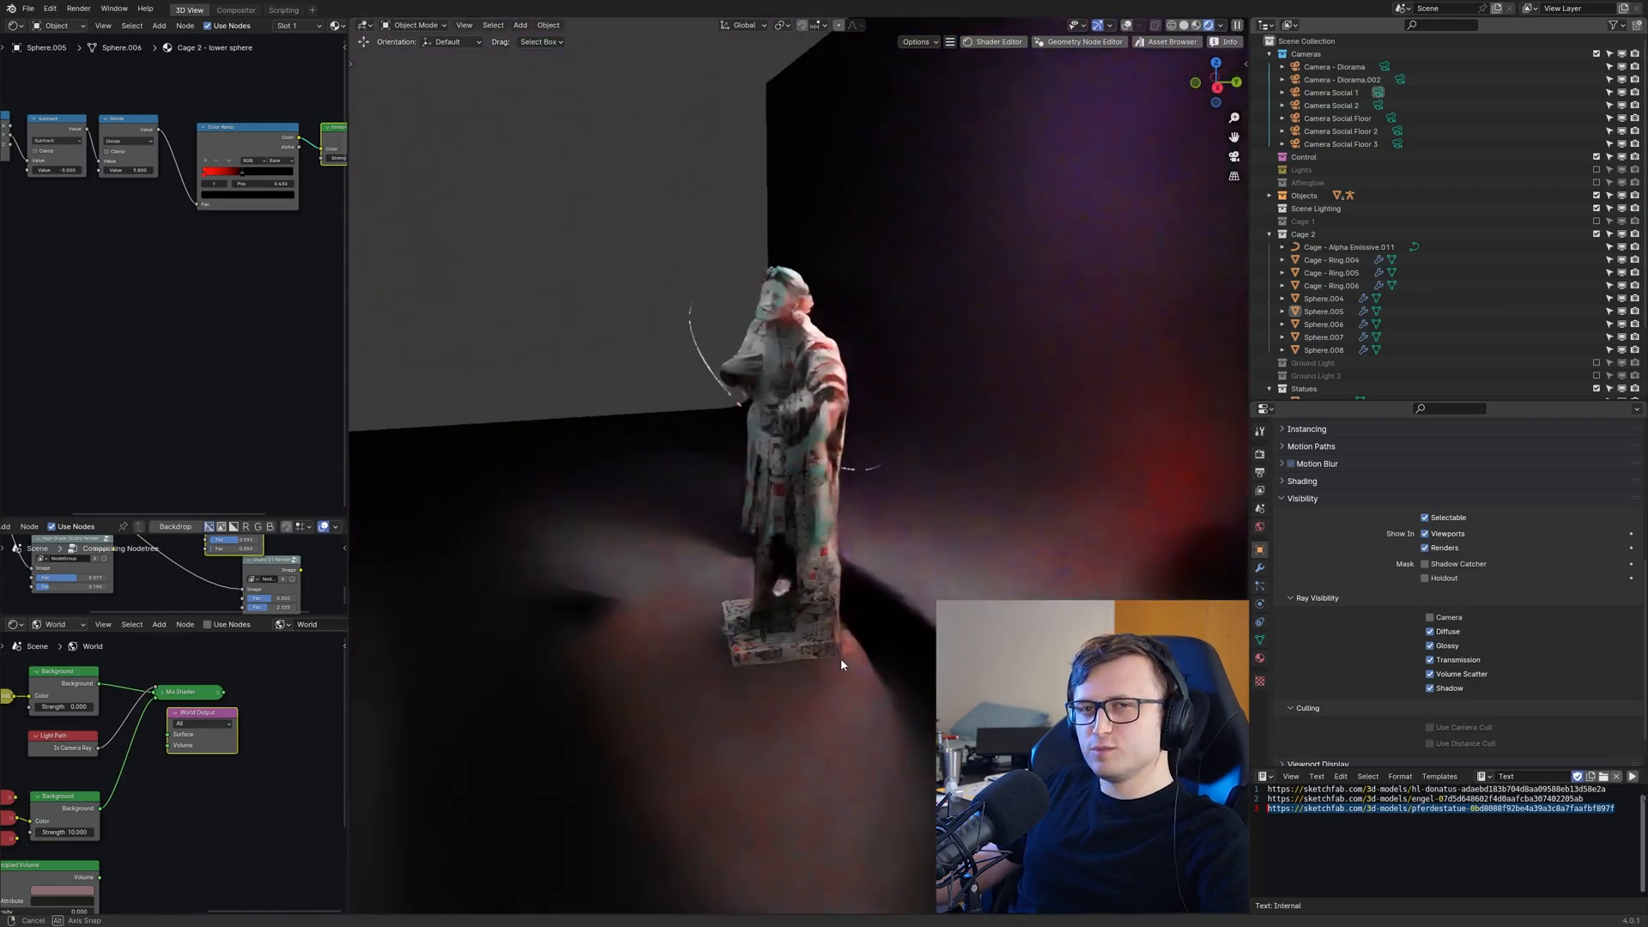
- Leave camera view and select the cage ring object in the Outliner
{"action": "left_click", "coordinate": [1330, 259]}
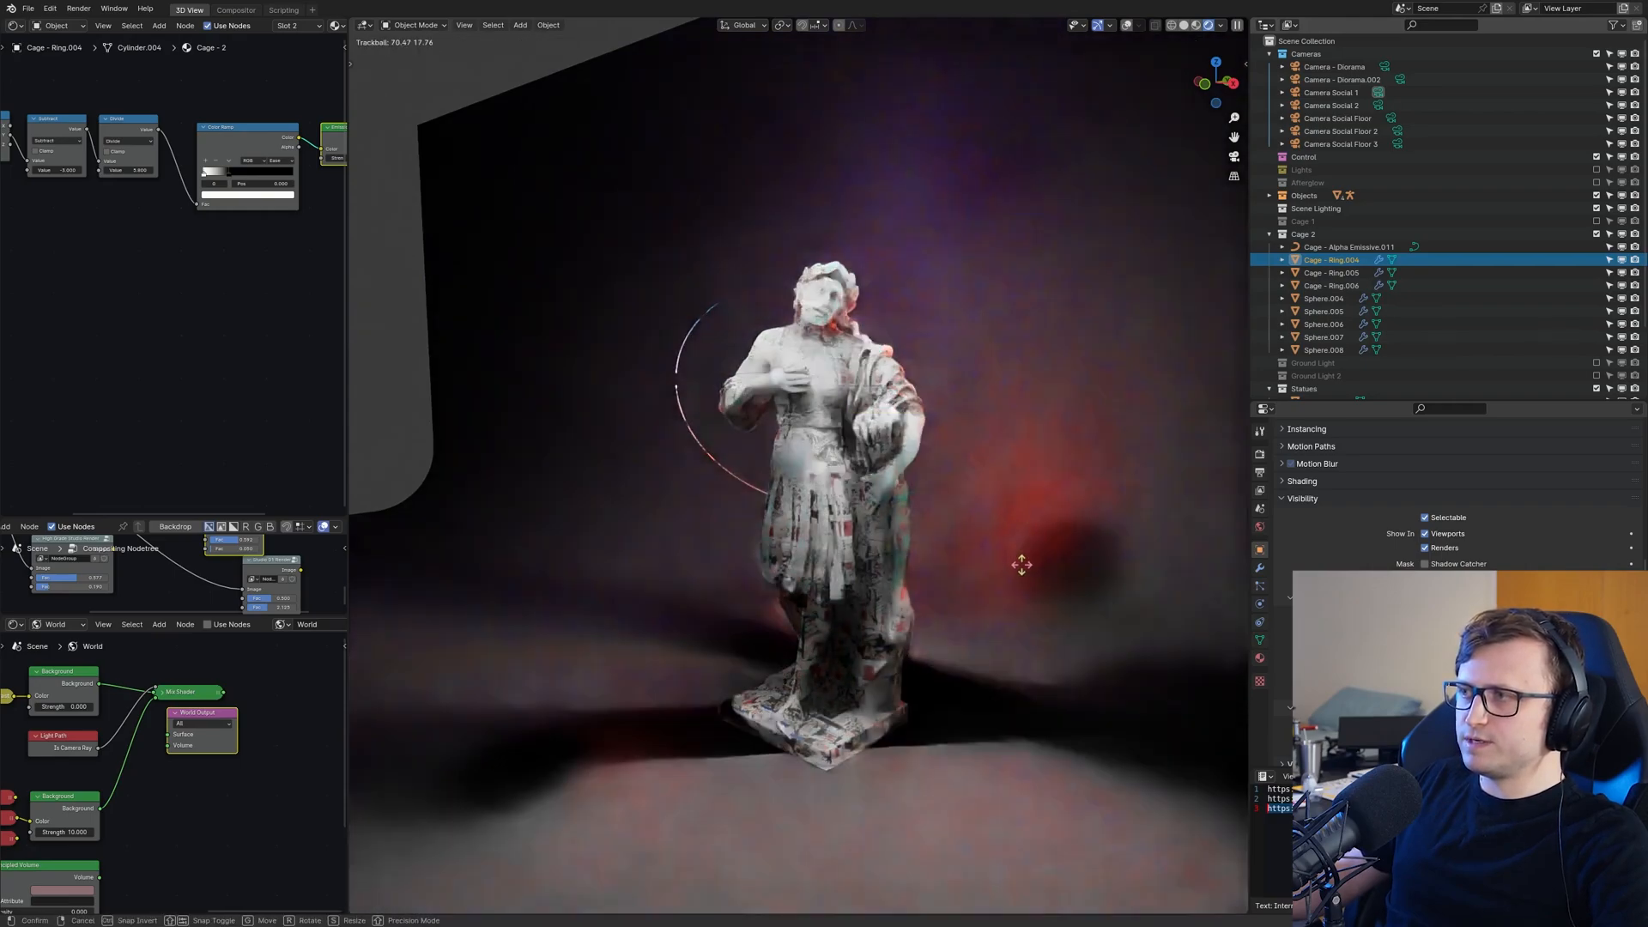
- Trackball-rotate Cage - Ring.004 and slide its Color Ramp stop leftward
{"action": "left_click_drag", "start_coordinate": [1020, 565], "coordinate": [975, 471]}
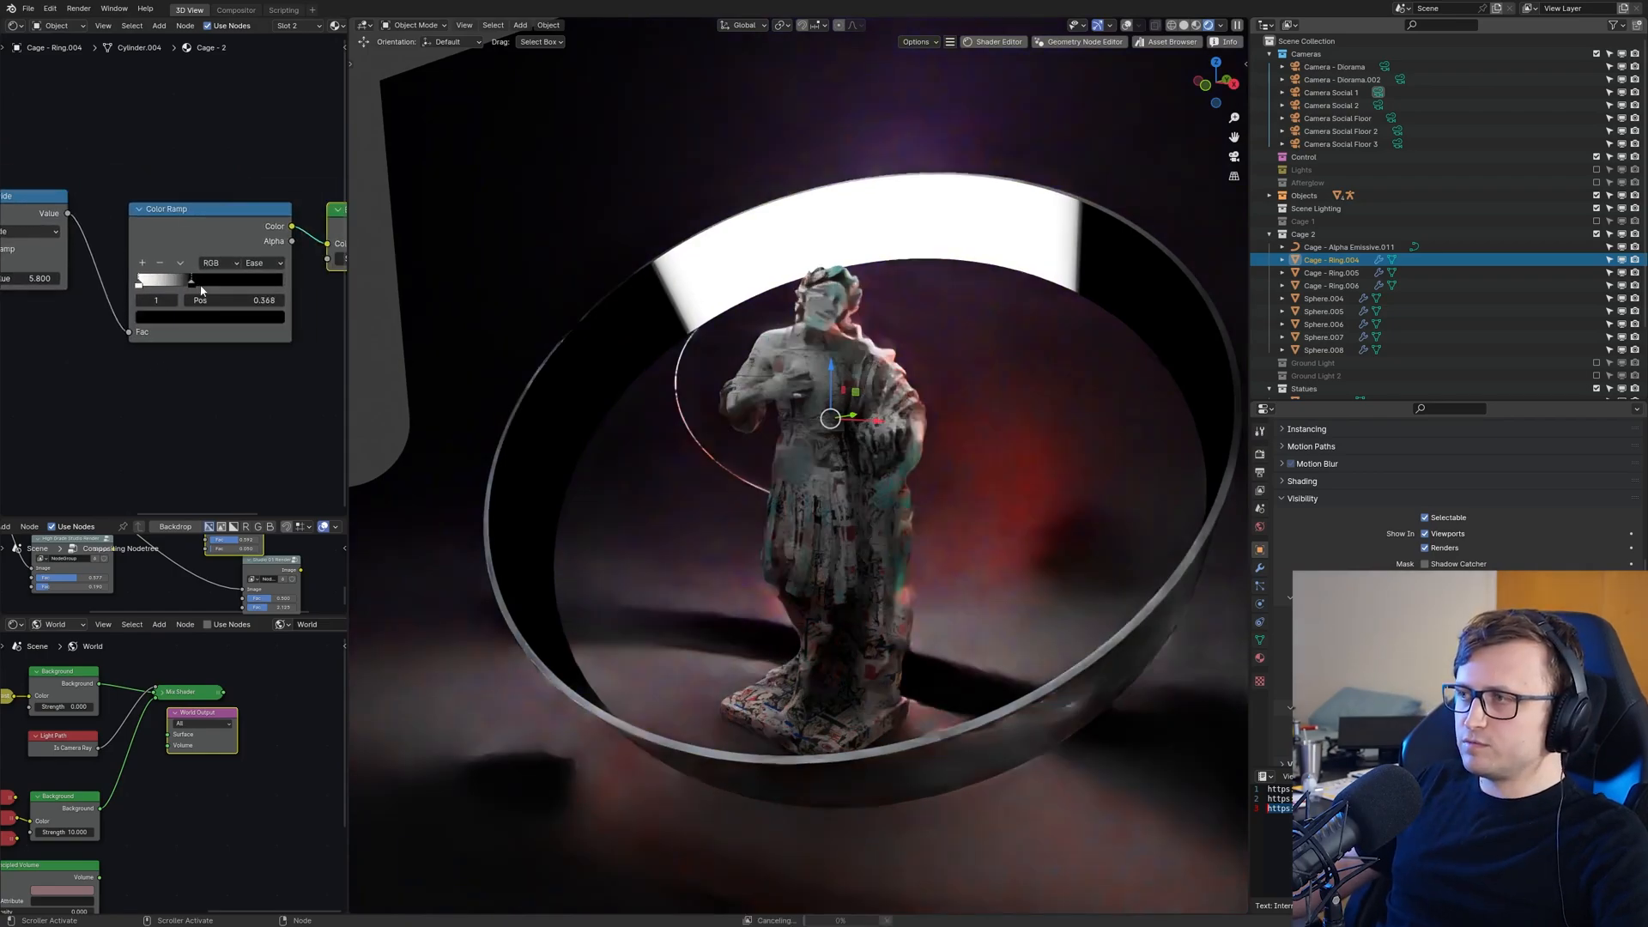
{"action": "left_click_drag", "start_coordinate": [188, 280], "coordinate": [165, 280]}
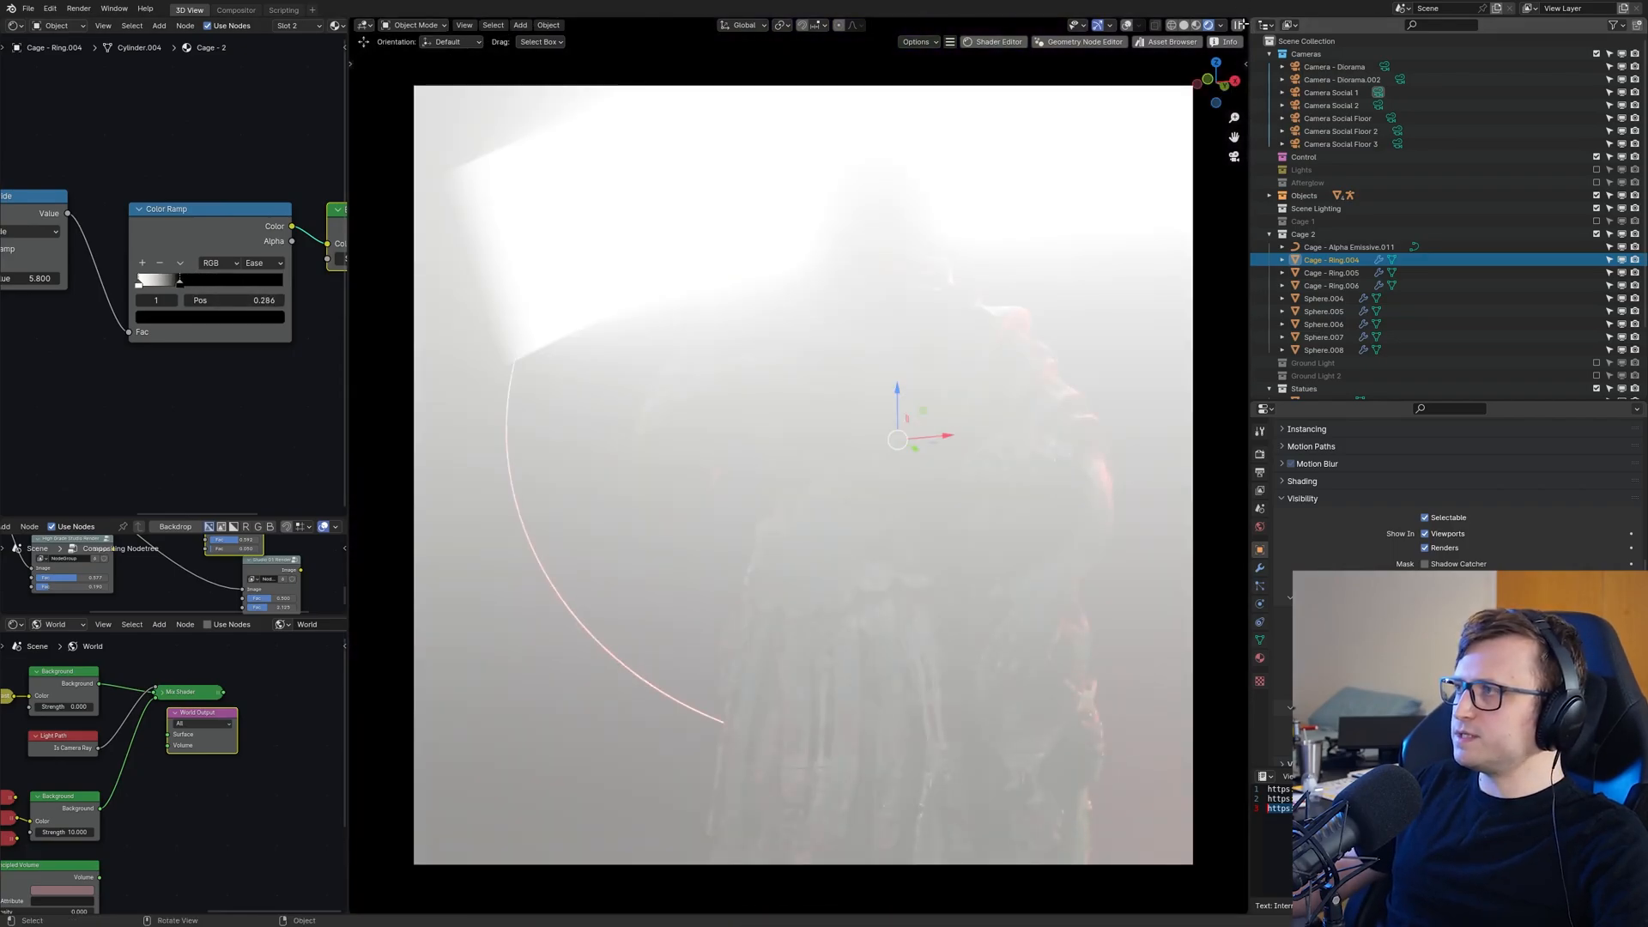
{"action": "left_click_drag", "start_coordinate": [177, 278], "coordinate": [140, 278]}
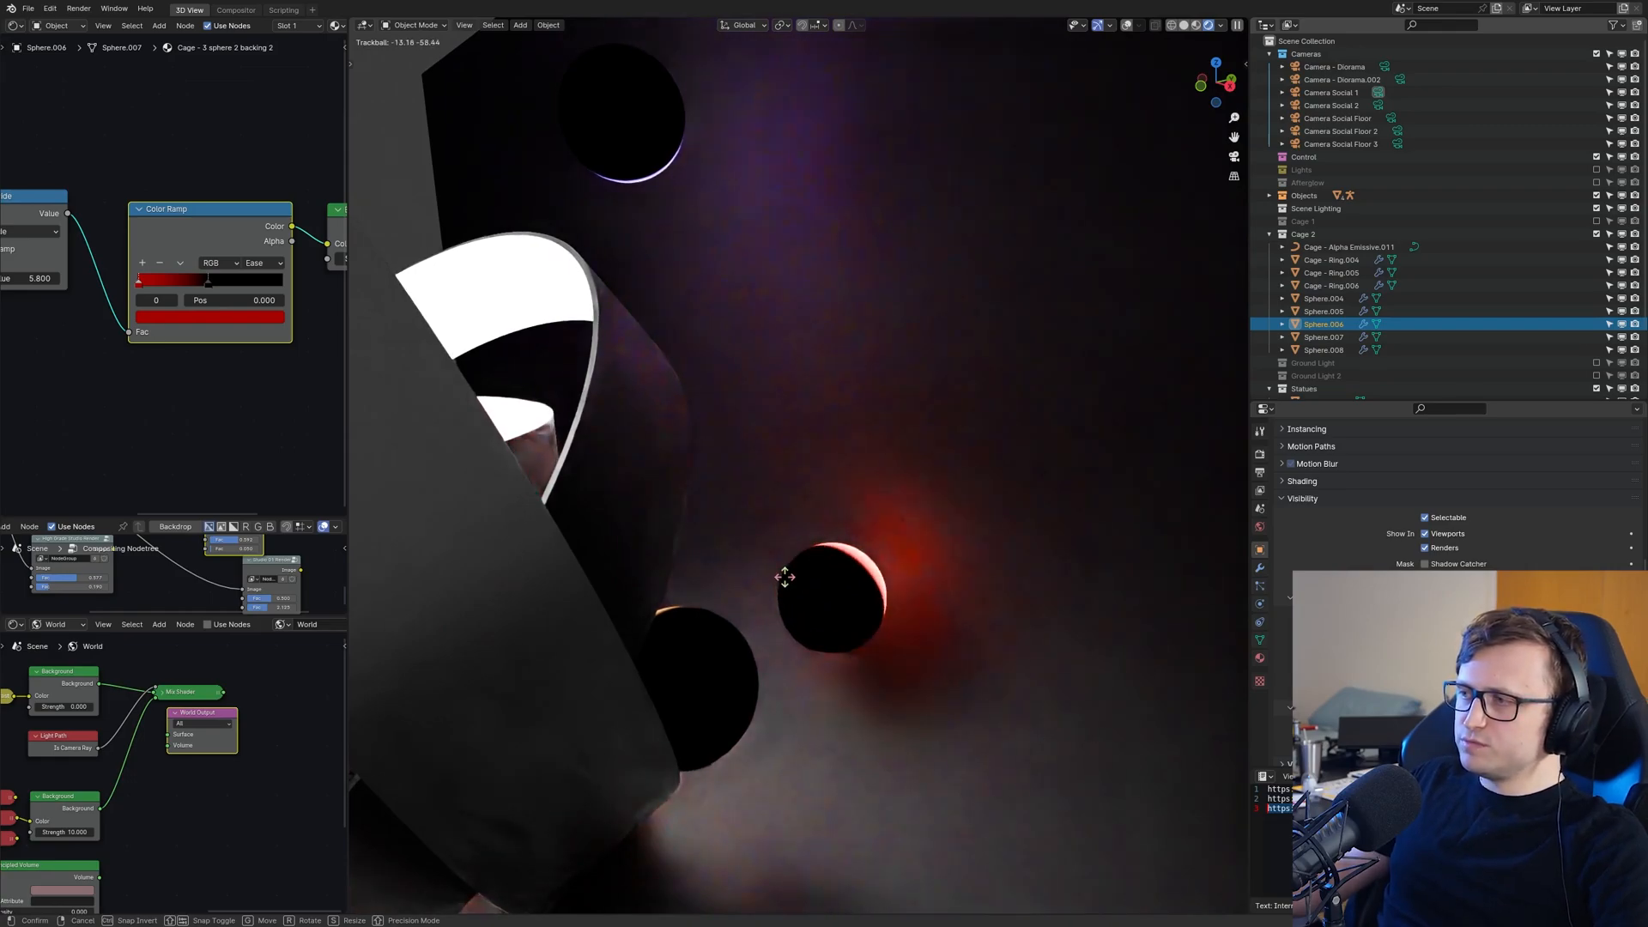
- Trackball-rotate Sphere.006 so its red-lit edge faces outward, checking from an orbited view
{"action": "left_click_drag", "start_coordinate": [782, 576], "coordinate": [746, 558]}
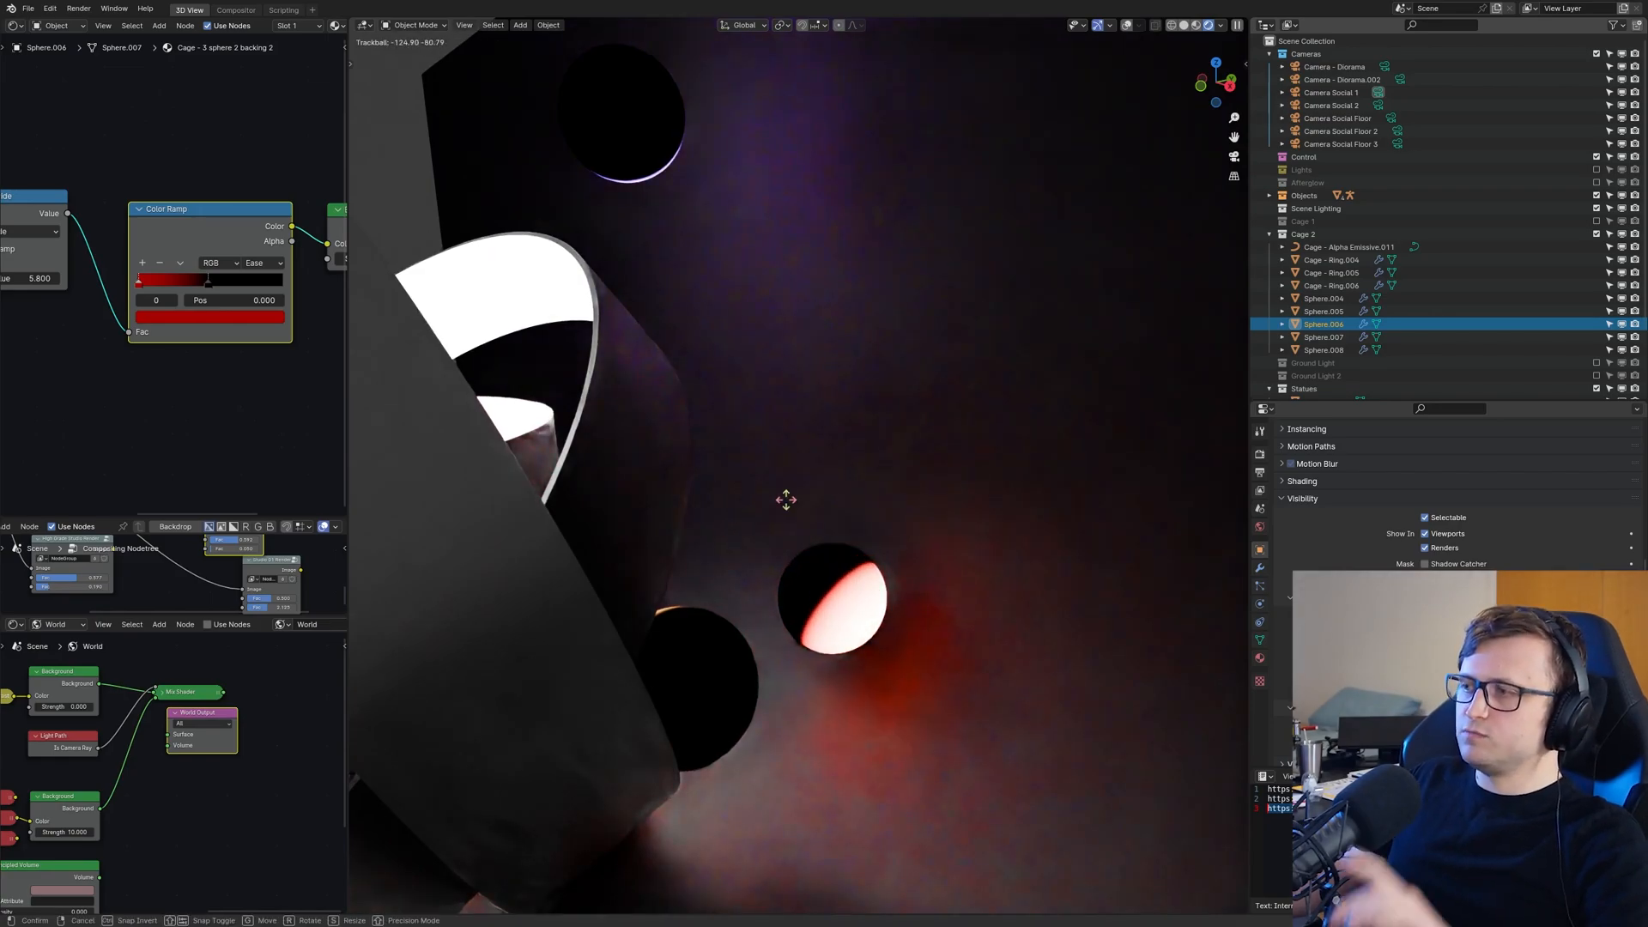
{"action": "left_click_drag", "start_coordinate": [786, 499], "coordinate": [993, 619]}
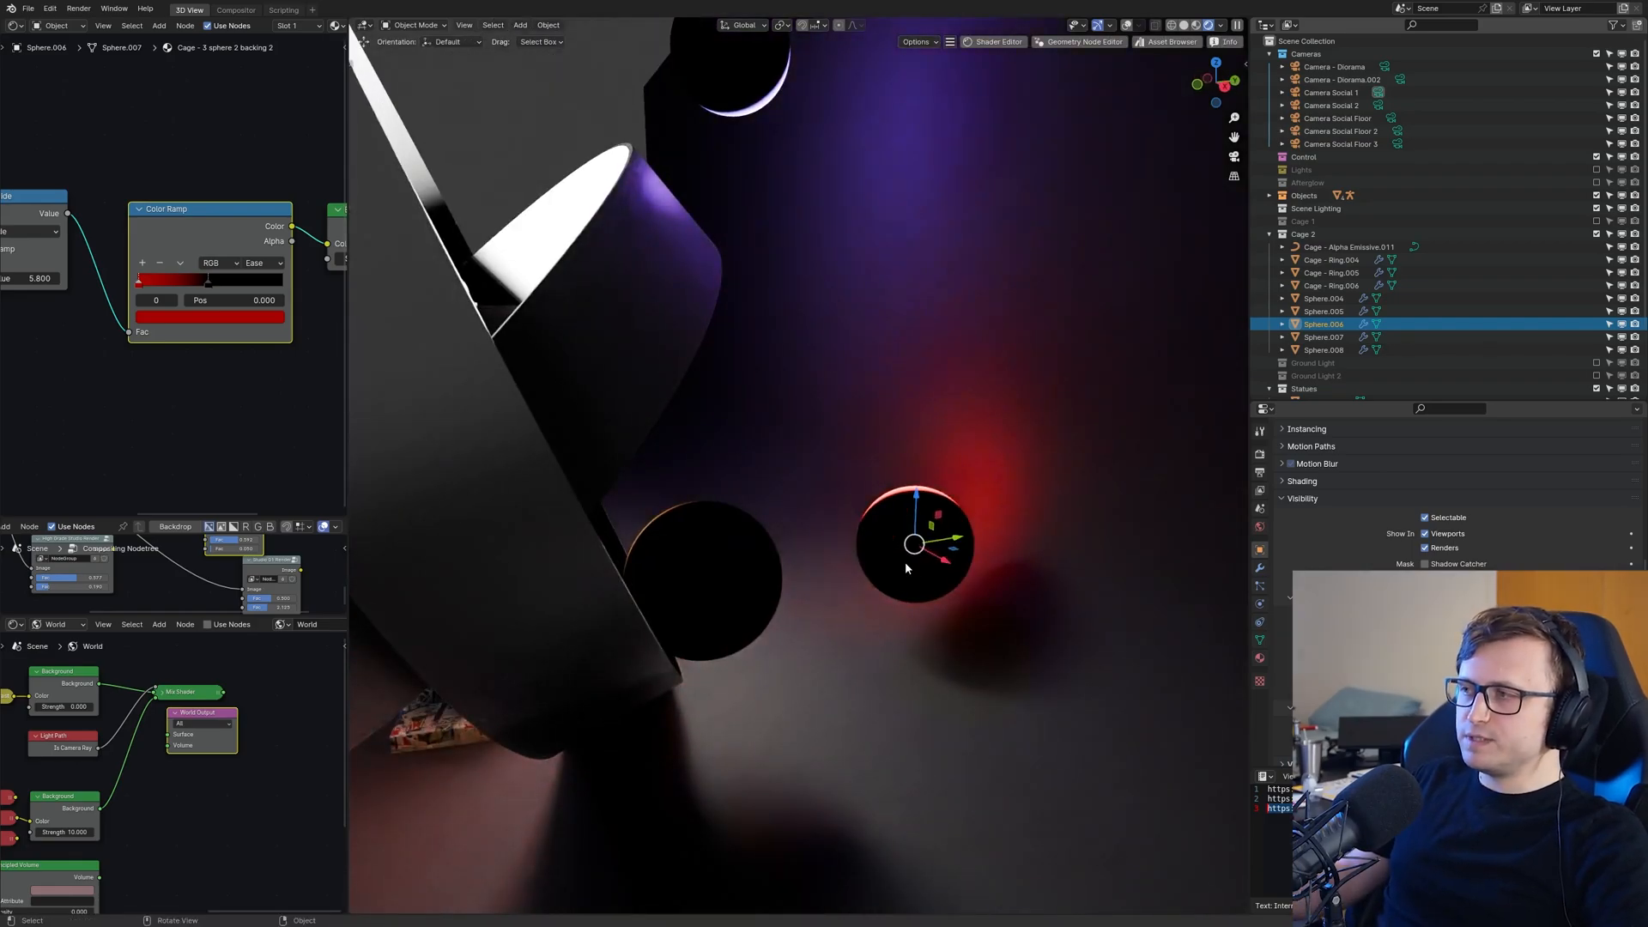
{"action": "left_click_drag", "start_coordinate": [907, 568], "coordinate": [936, 556]}
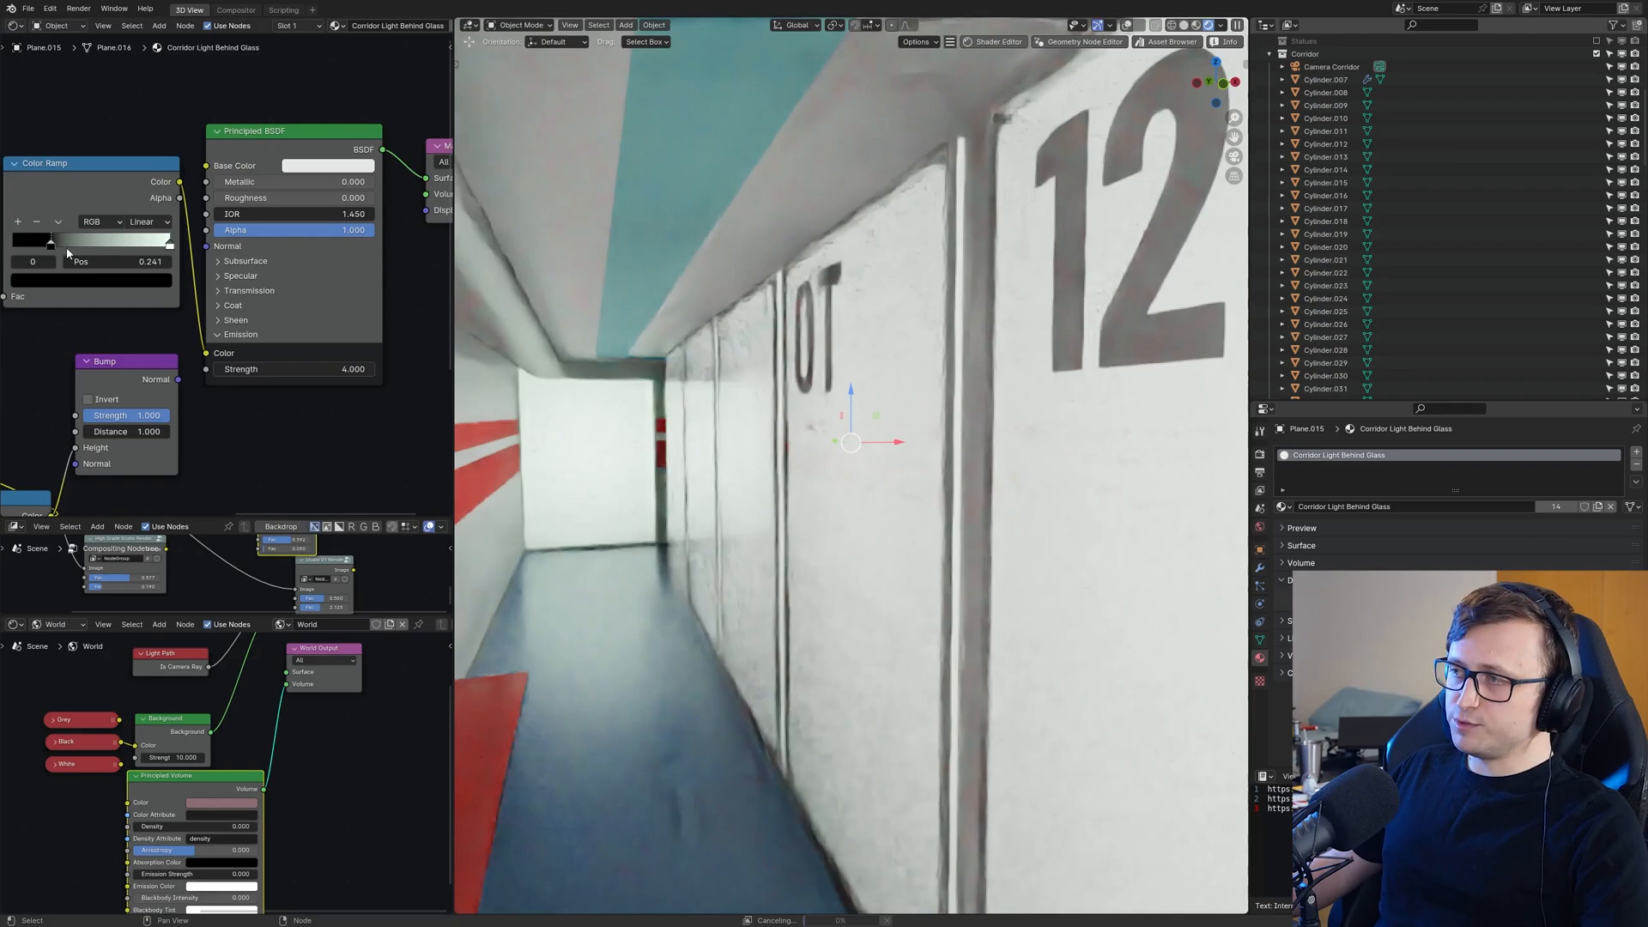
- Drag a Color Ramp stop rightward in the Corridor Light Behind Glass material
{"action": "left_click_drag", "start_coordinate": [49, 240], "coordinate": [117, 240]}
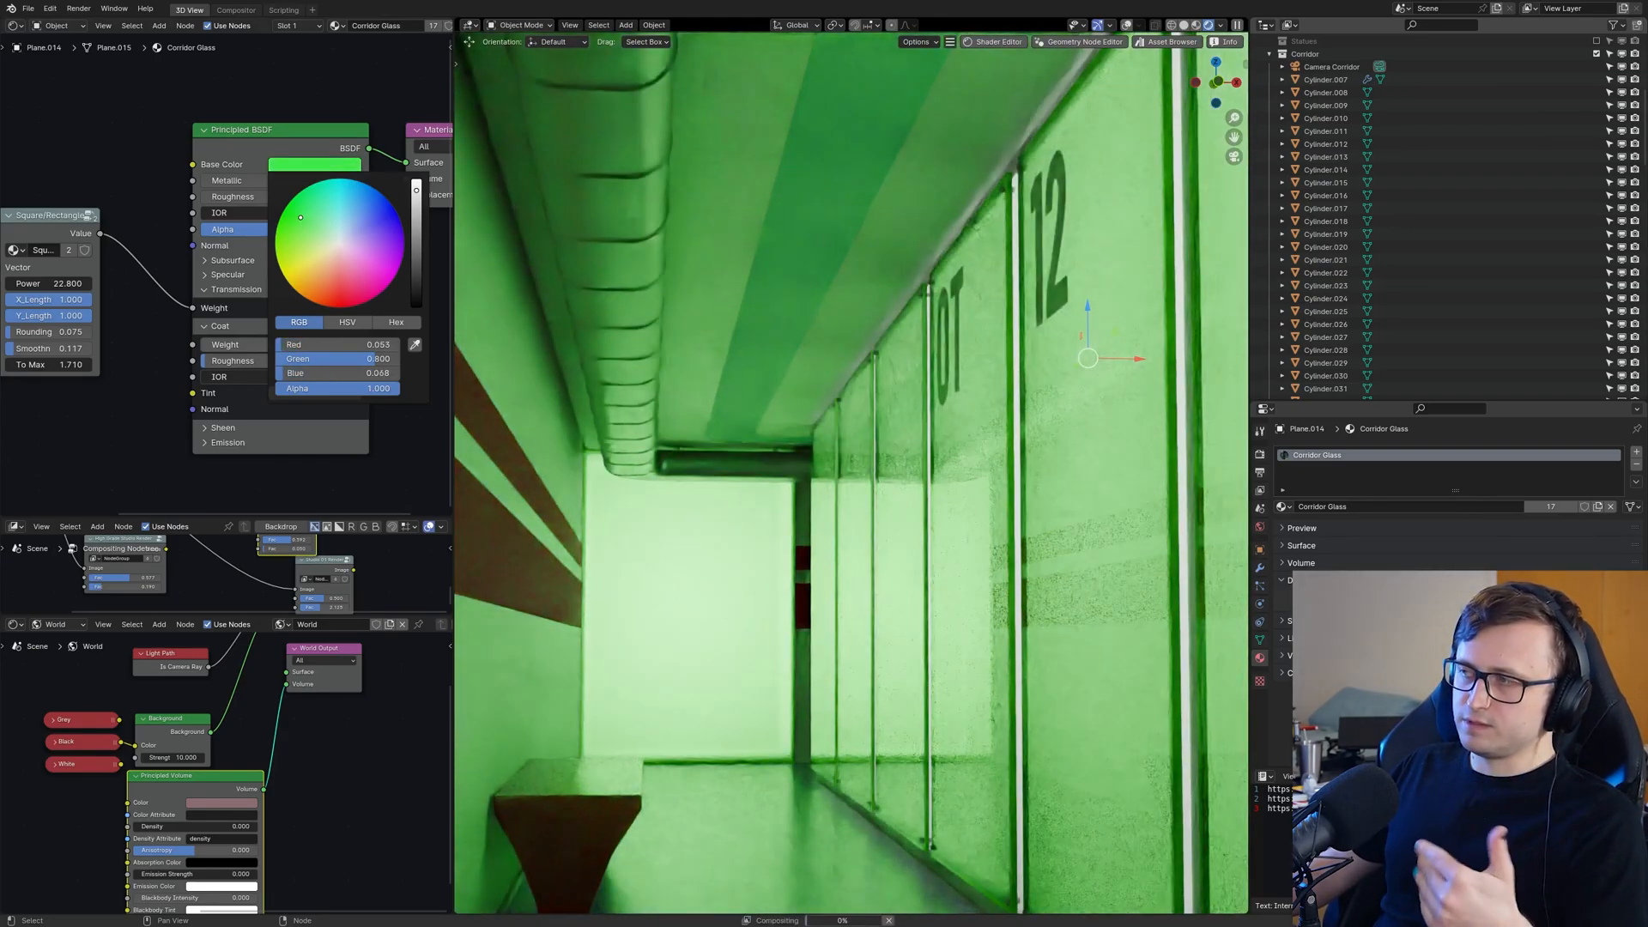
{"action": "mouse_move", "coordinate": [315, 219]}
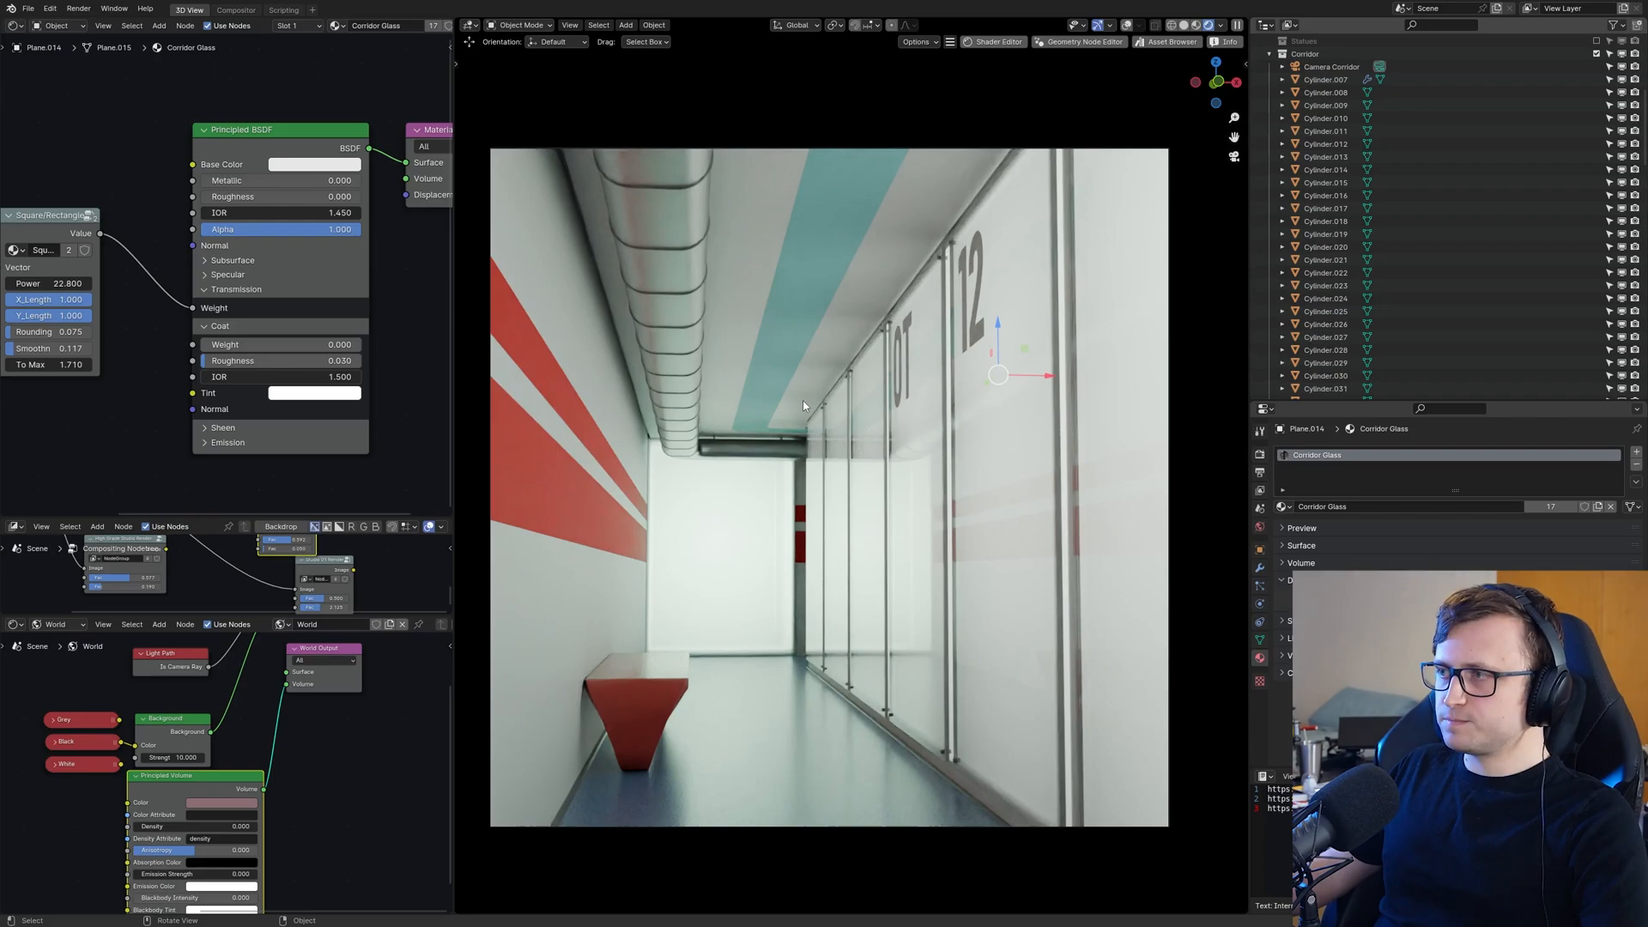
- Save the file and select Plane.013, the red light panel behind the glass
{"action": "key", "text": "ctrl+s"}
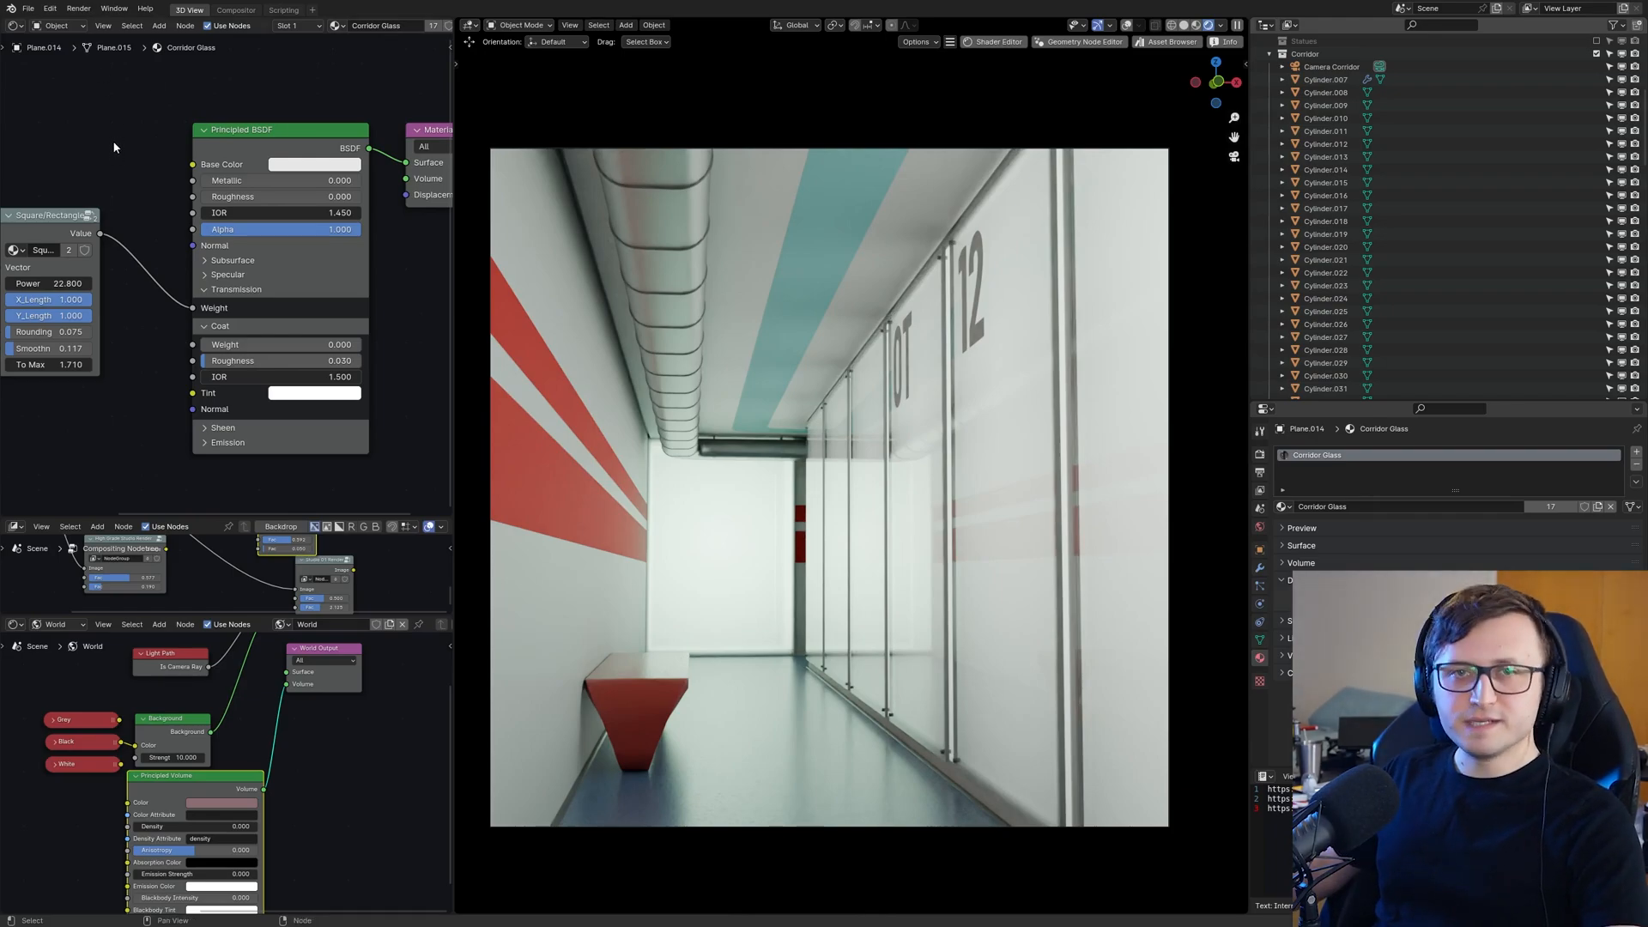
{"action": "left_click", "coordinate": [29, 9]}
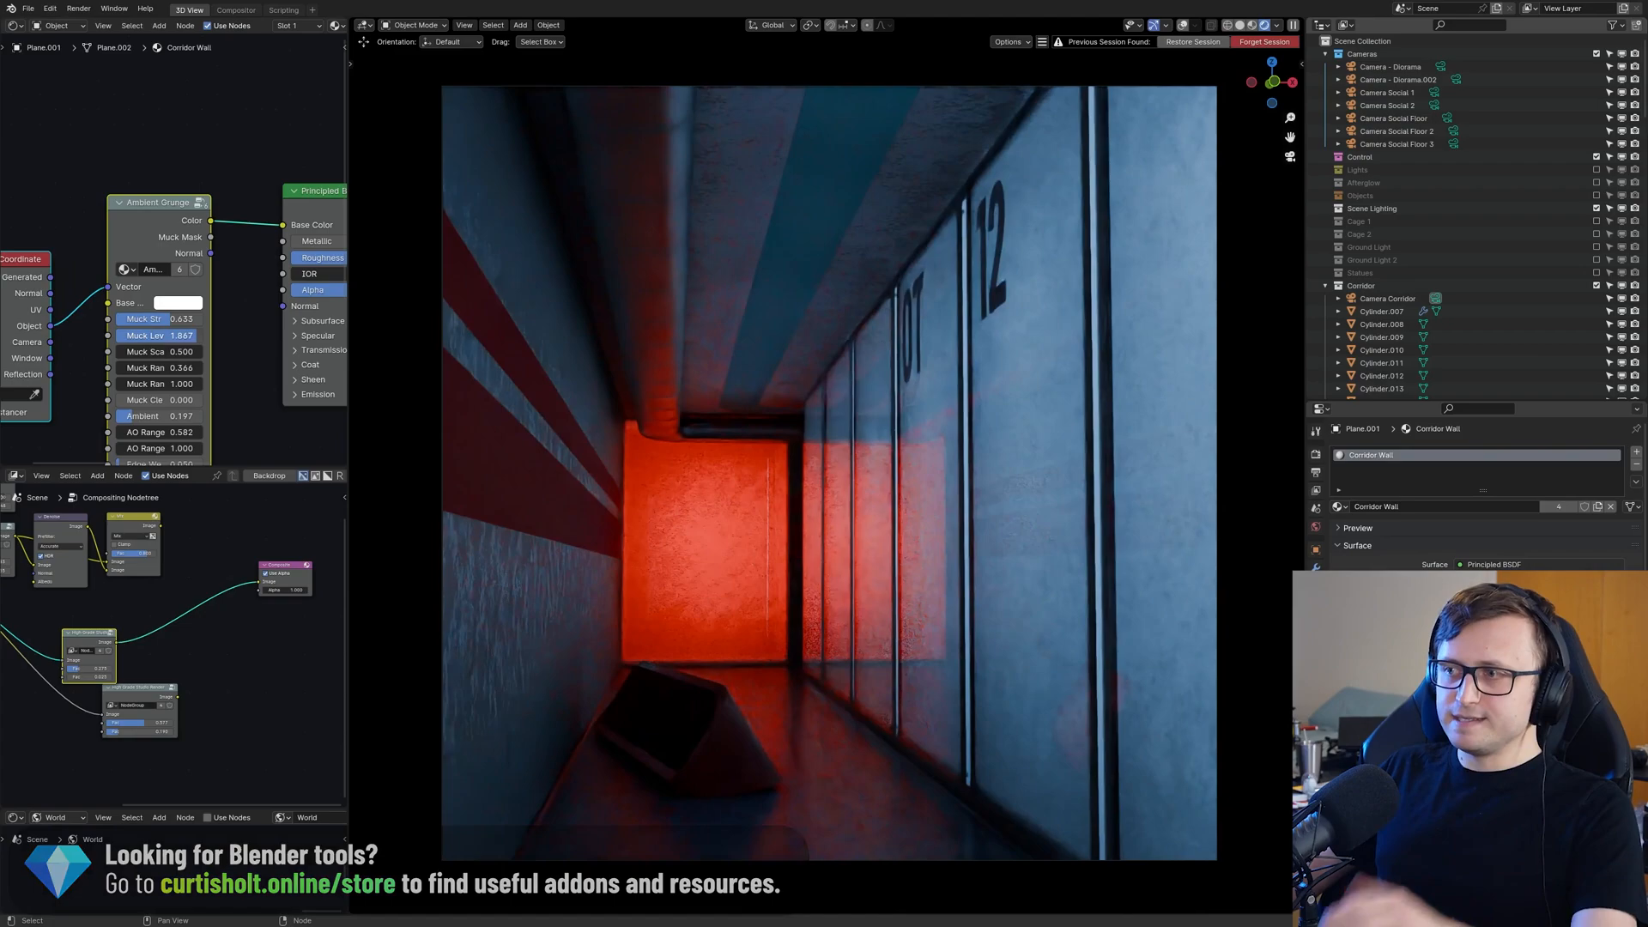
{"action": "left_click", "coordinate": [168, 336]}
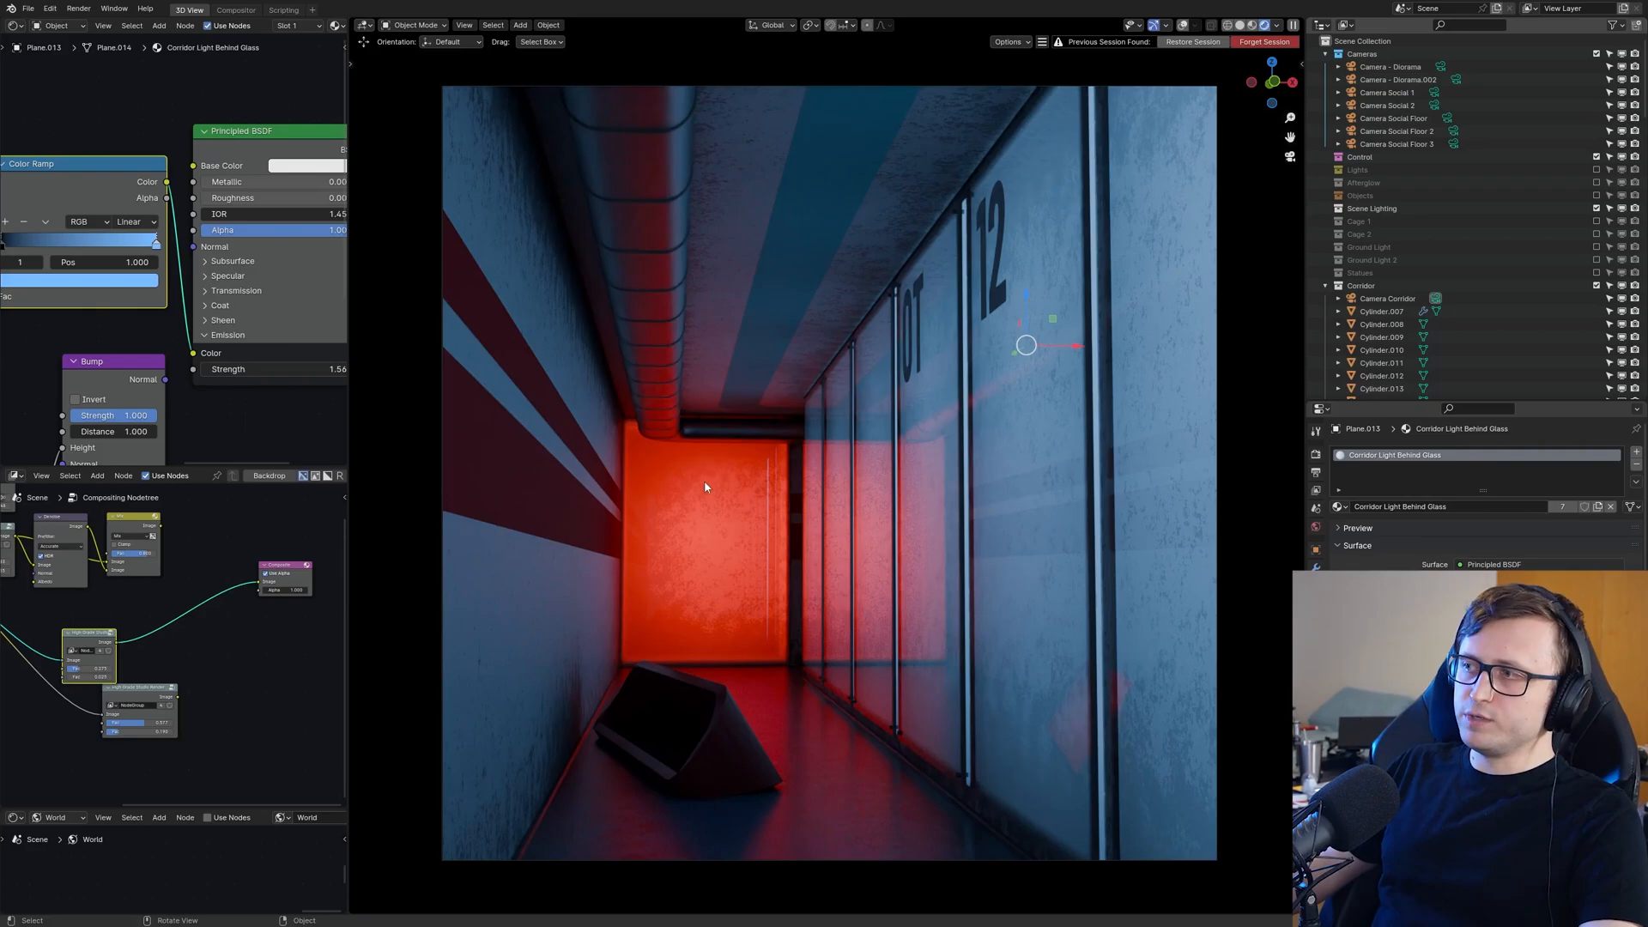
{"action": "mouse_move", "coordinate": [1115, 5]}
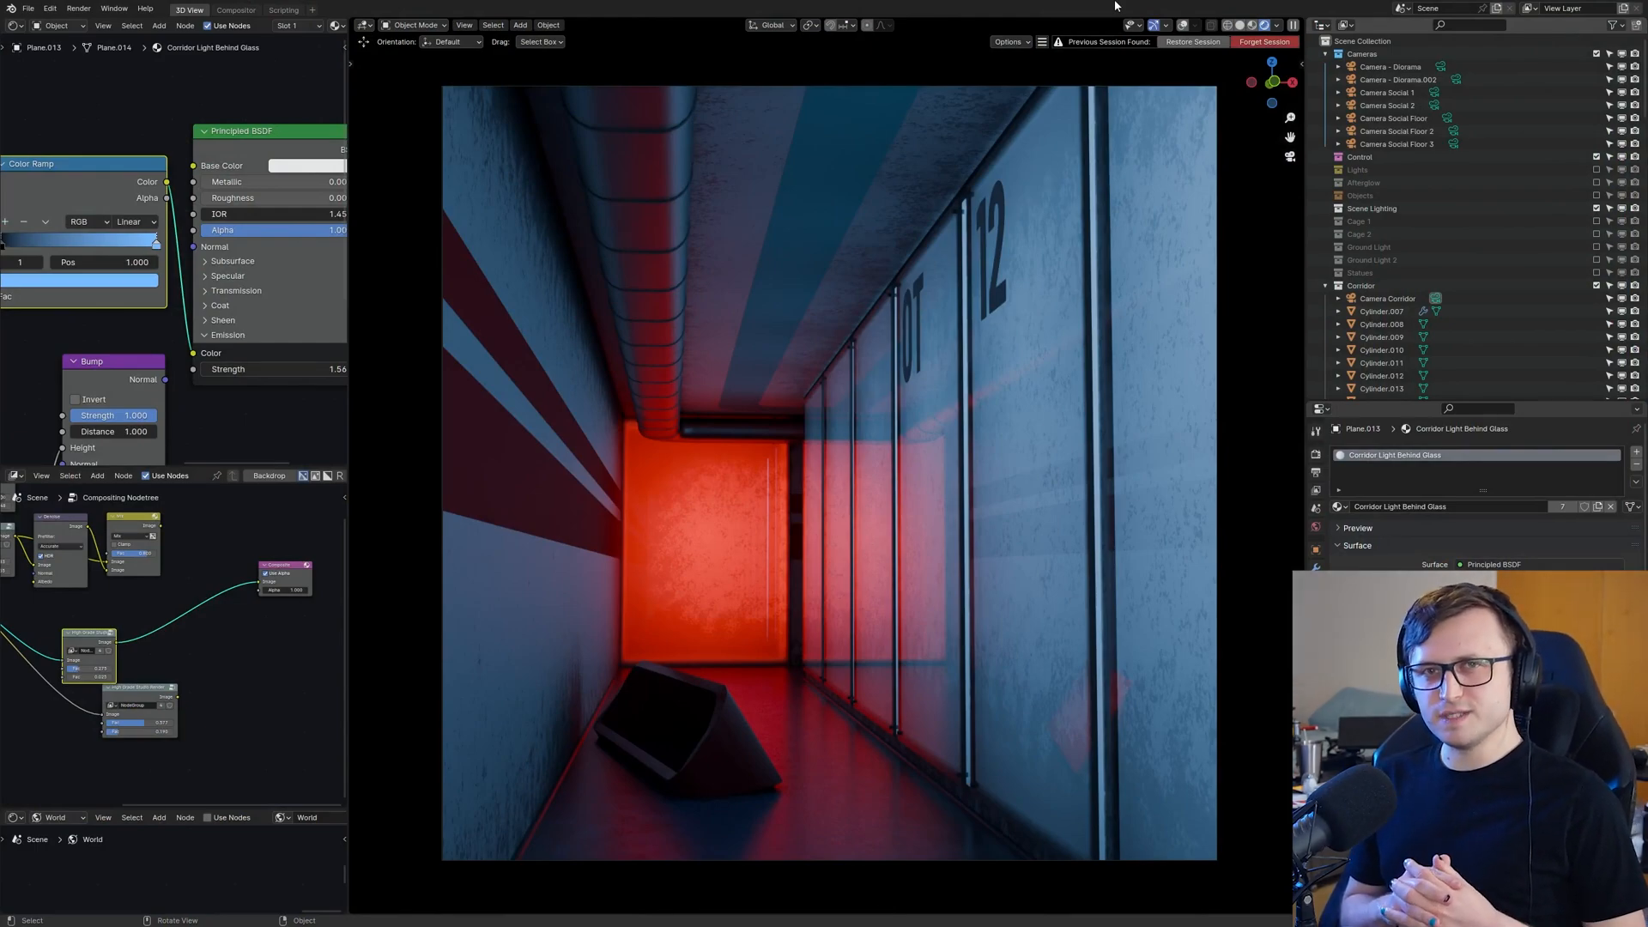
{"action": "mouse_move", "coordinate": [726, 301]}
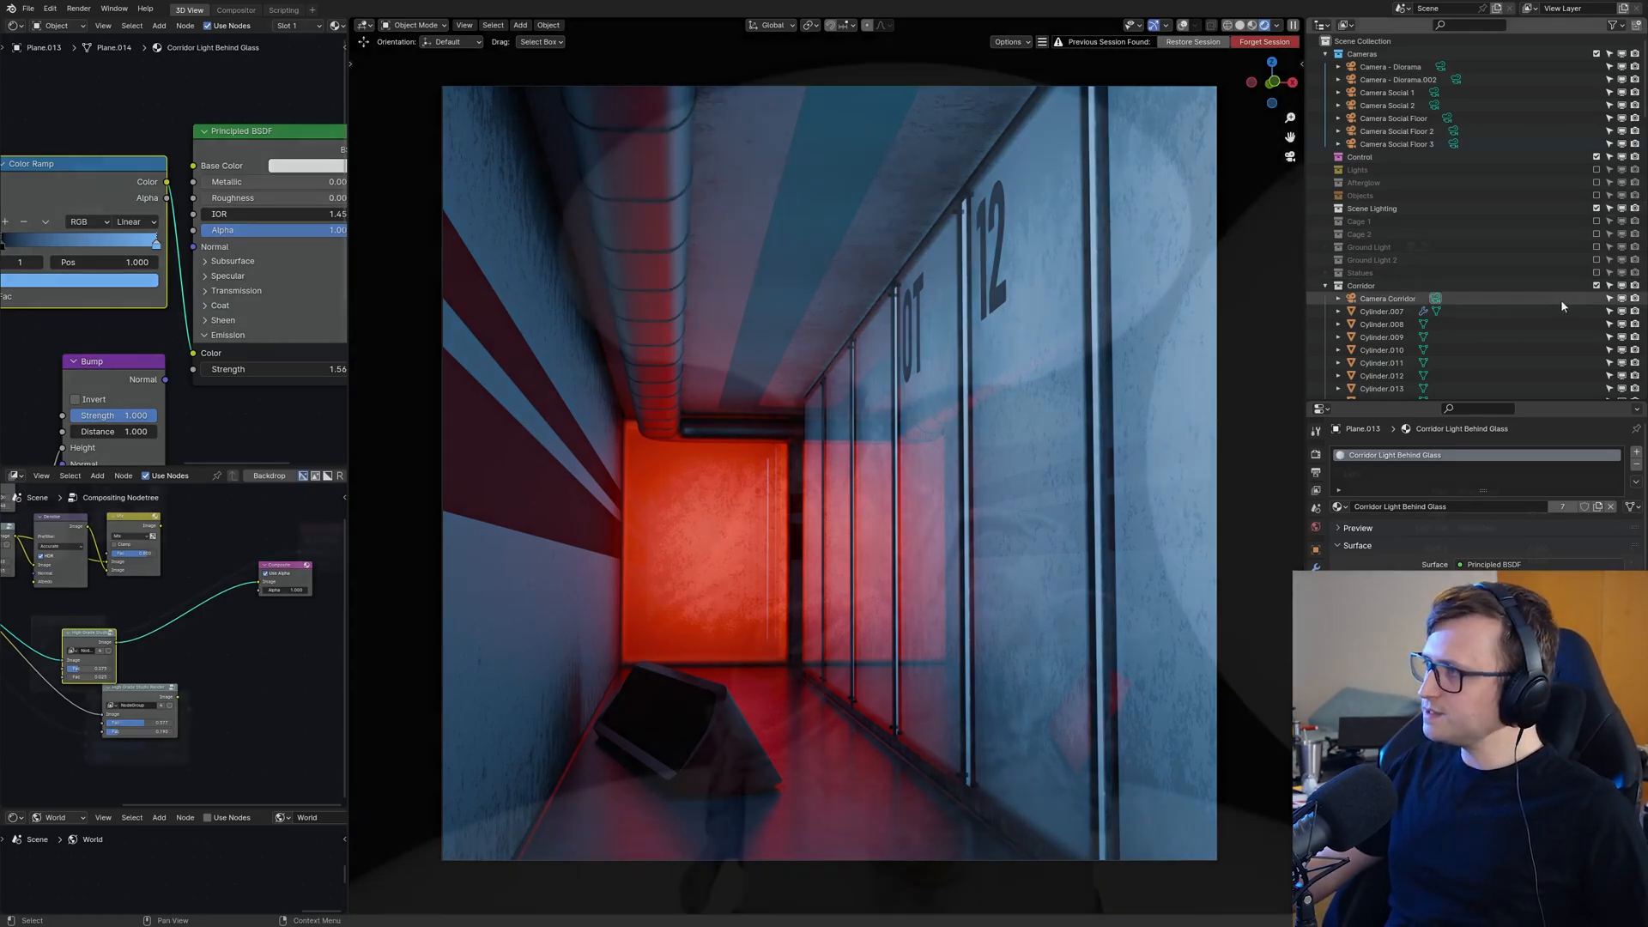
- Switch to the angel statue scene and bring up the viewport shading pie menu
{"action": "left_click", "coordinate": [1396, 144]}
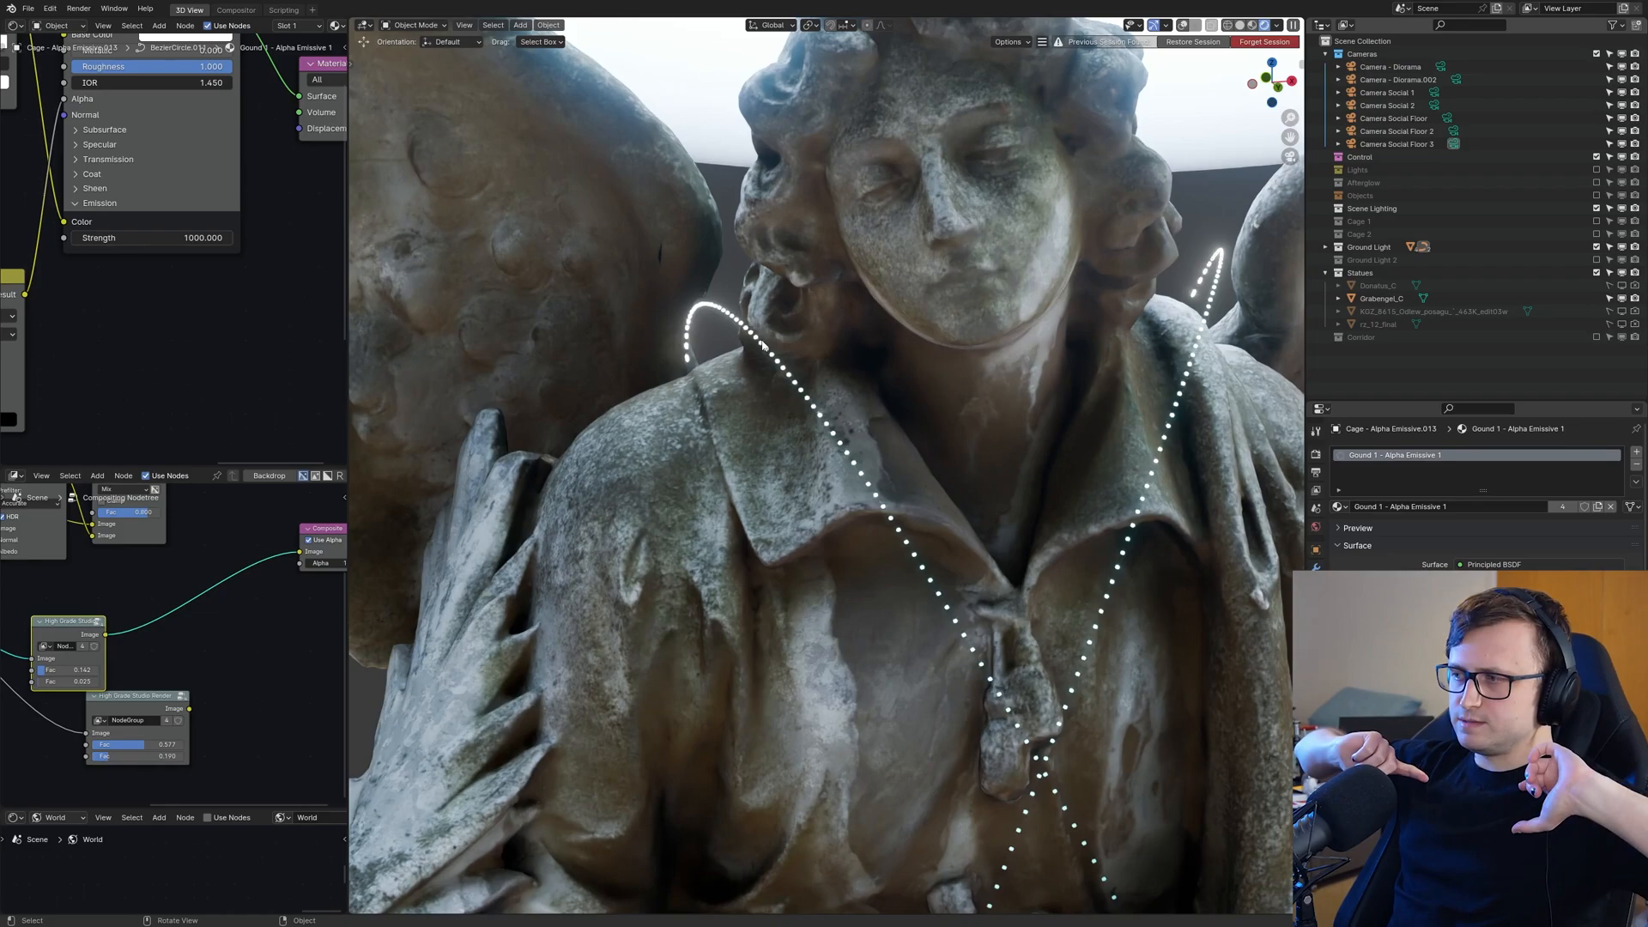
{"action": "key", "text": "z"}
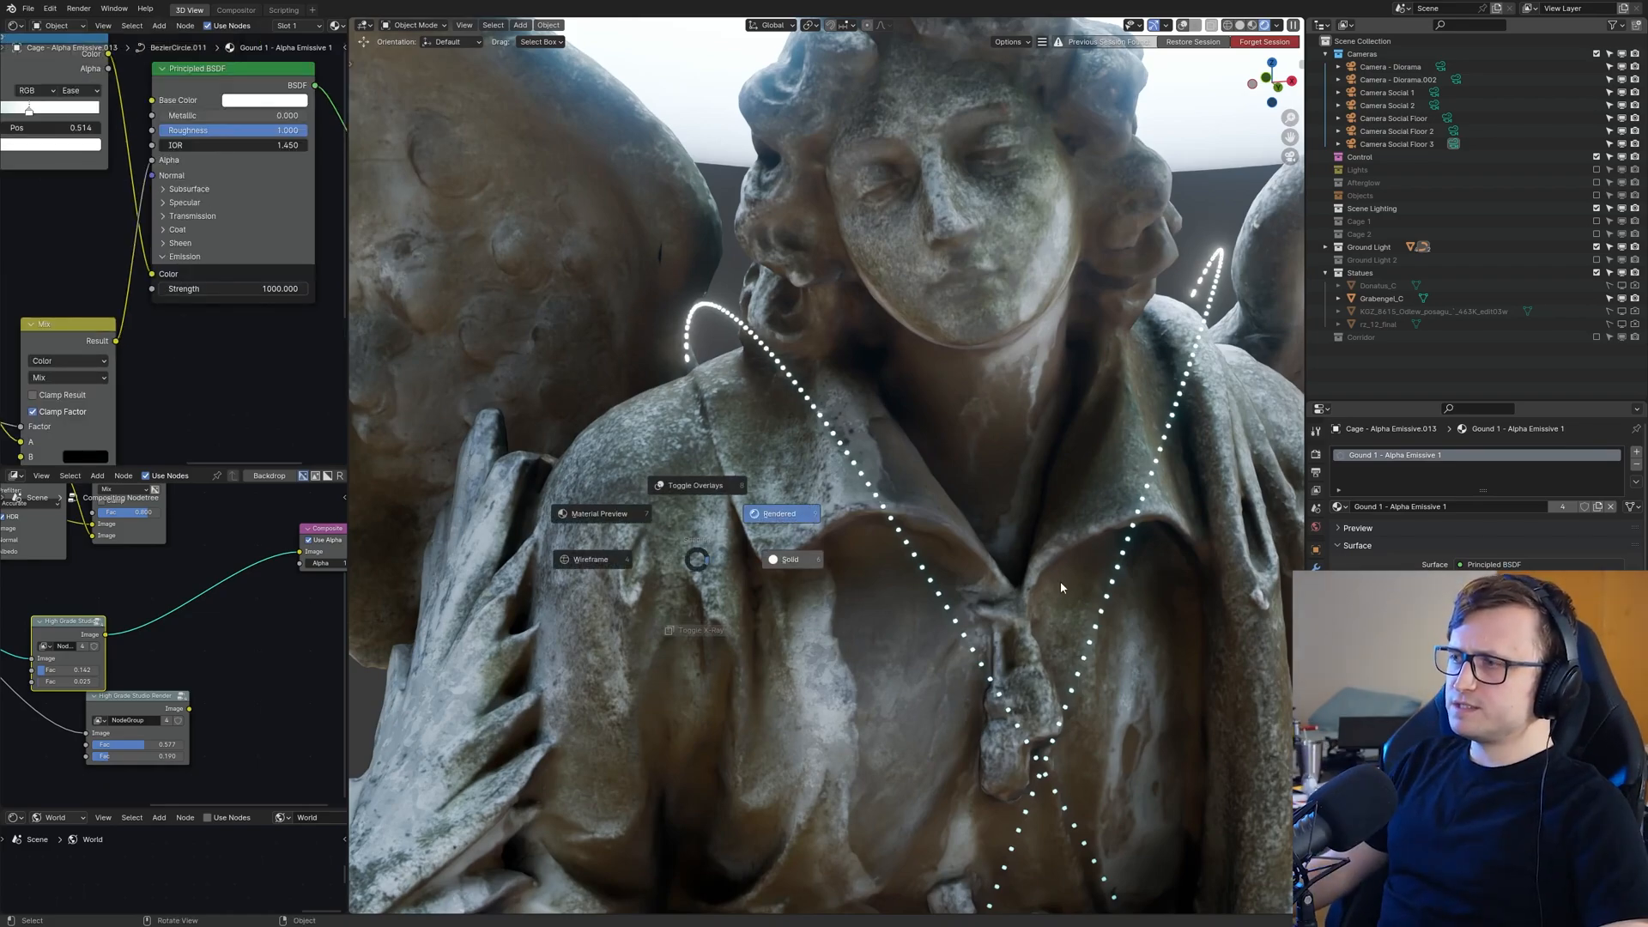
{"action": "mouse_move", "coordinate": [866, 492]}
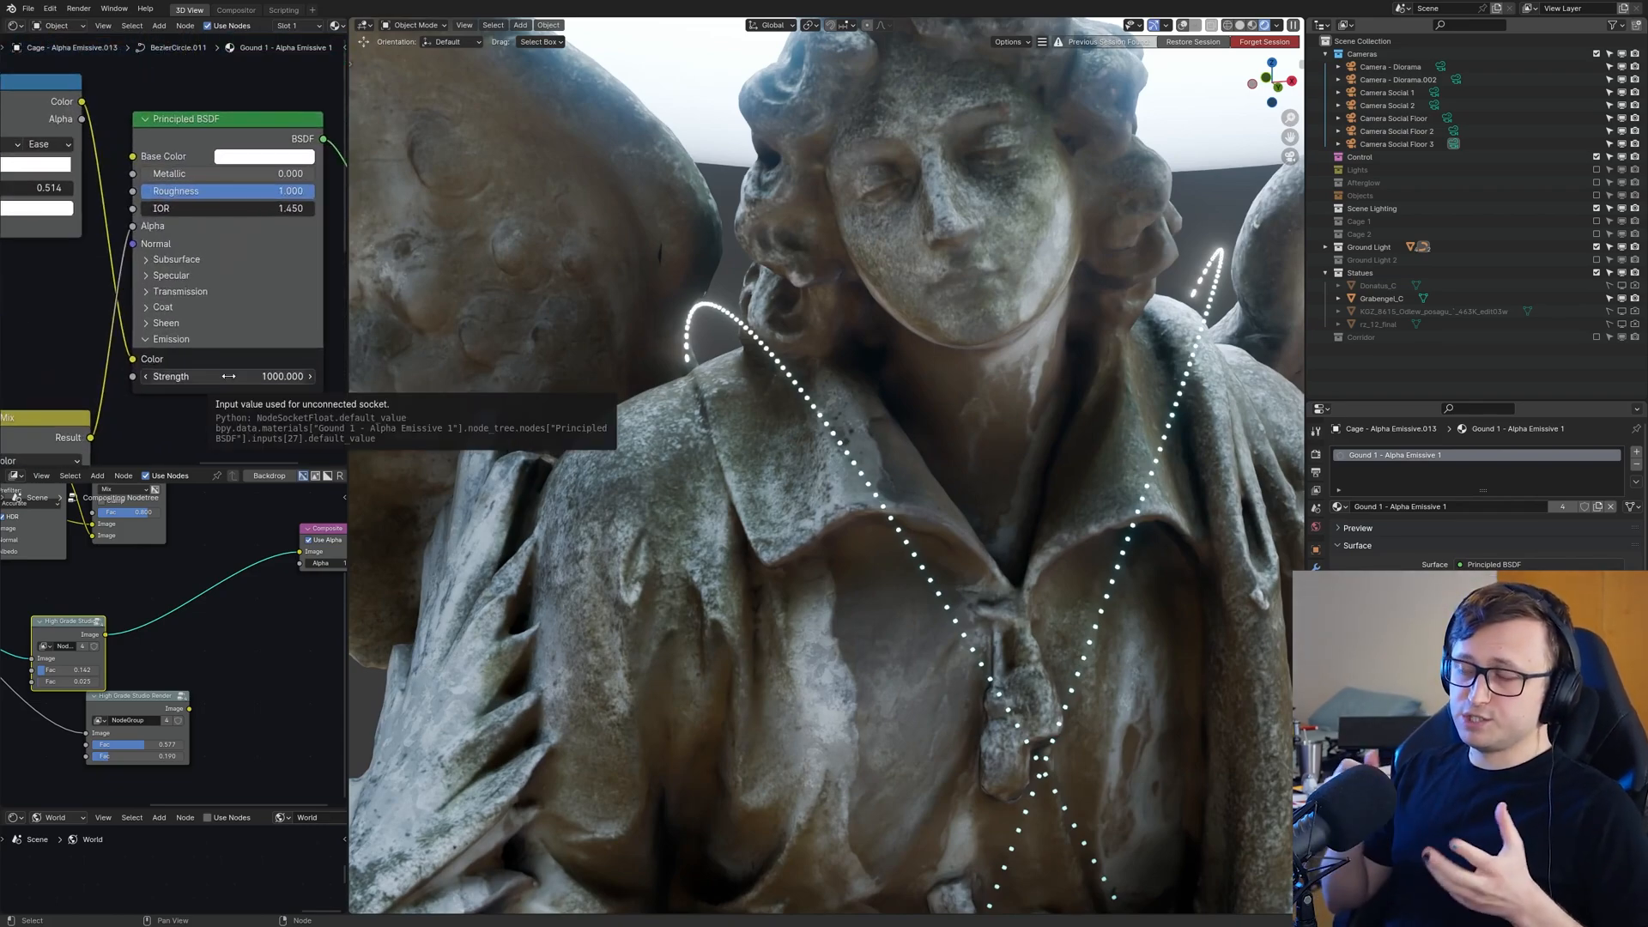
{"action": "mouse_move", "coordinate": [187, 403]}
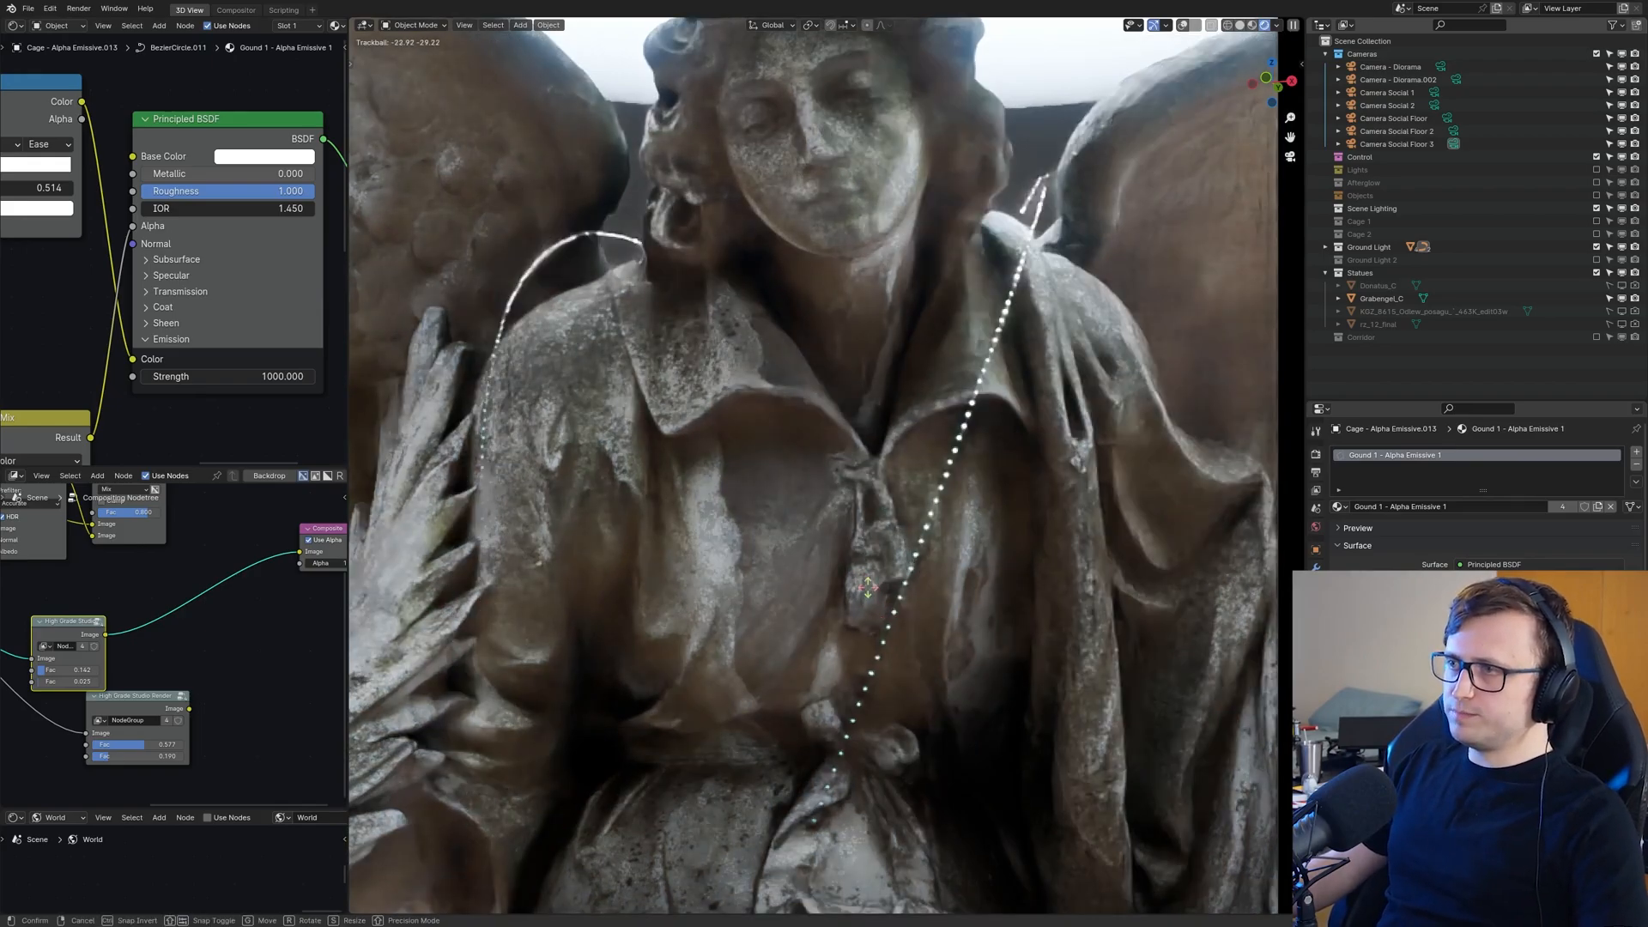
- Trackball-rotate the dotted cage curves into a crossing shape, then switch to the robed statue camera
{"action": "left_click_drag", "start_coordinate": [872, 589], "coordinate": [899, 625]}
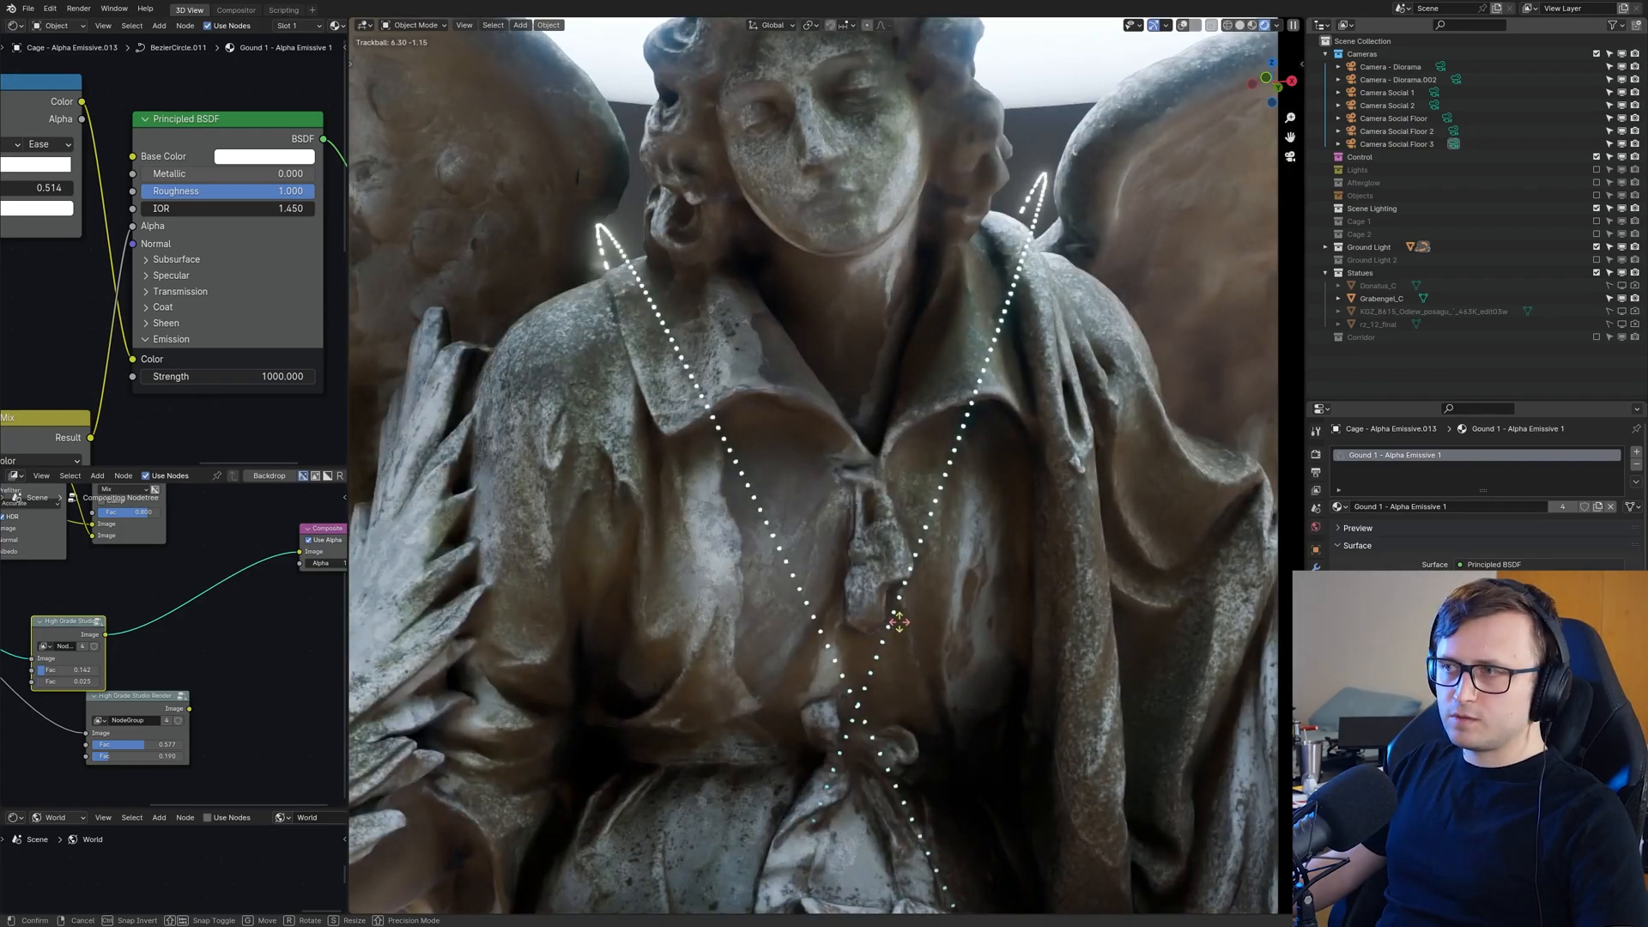
{"action": "left_click_drag", "start_coordinate": [899, 622], "coordinate": [884, 631]}
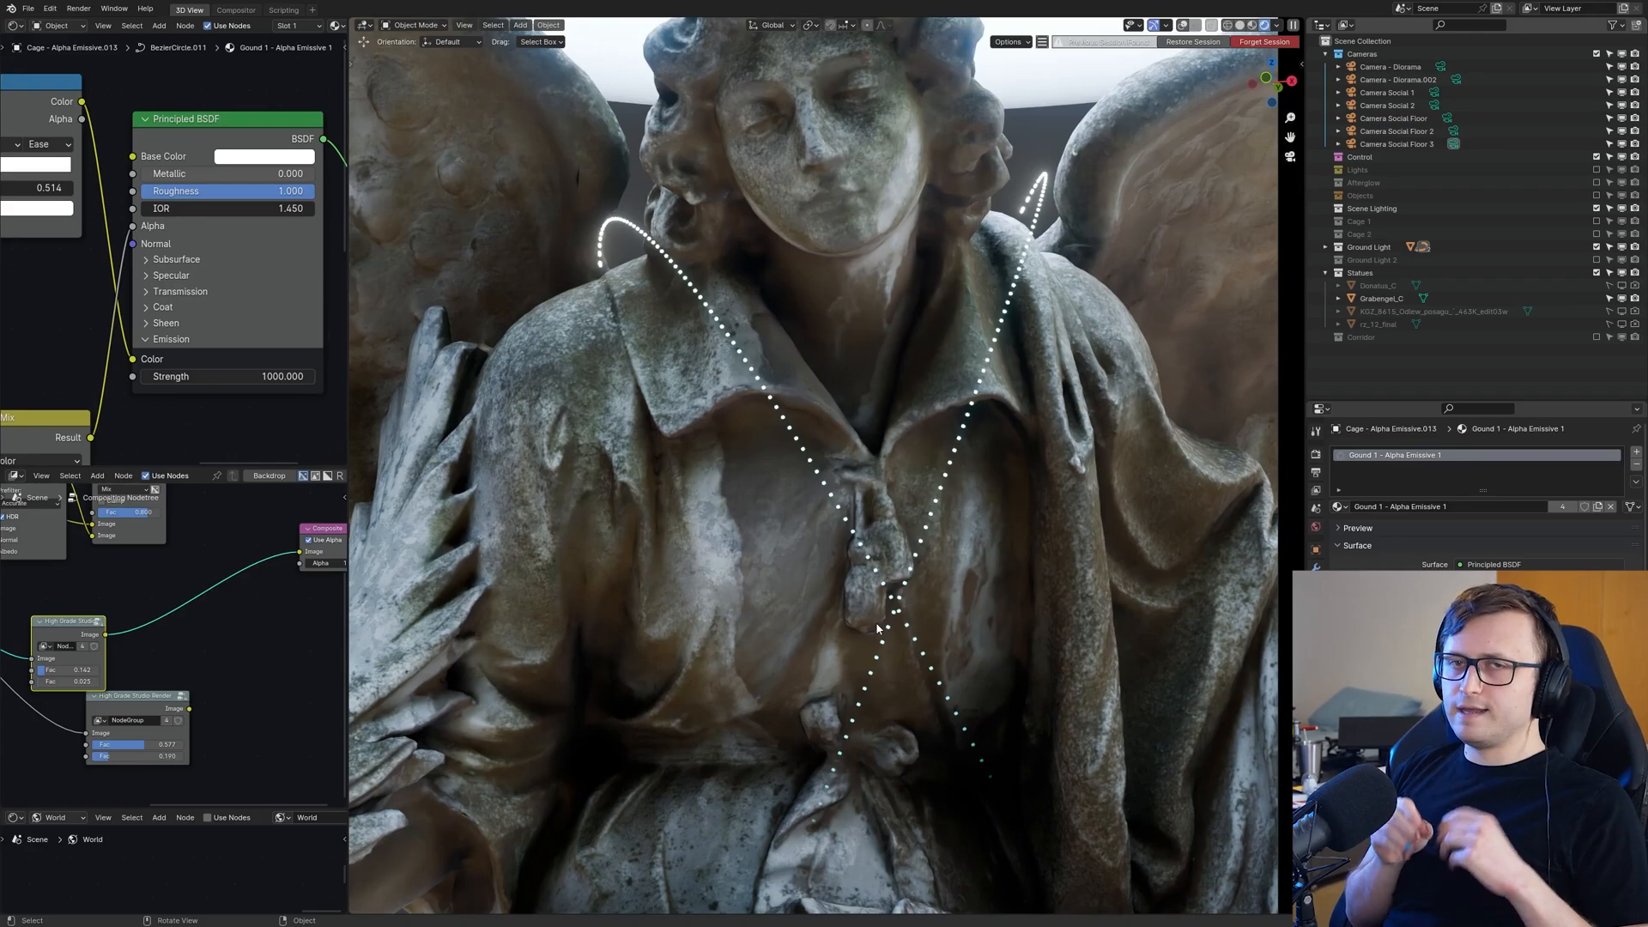
{"action": "left_click", "coordinate": [1387, 92]}
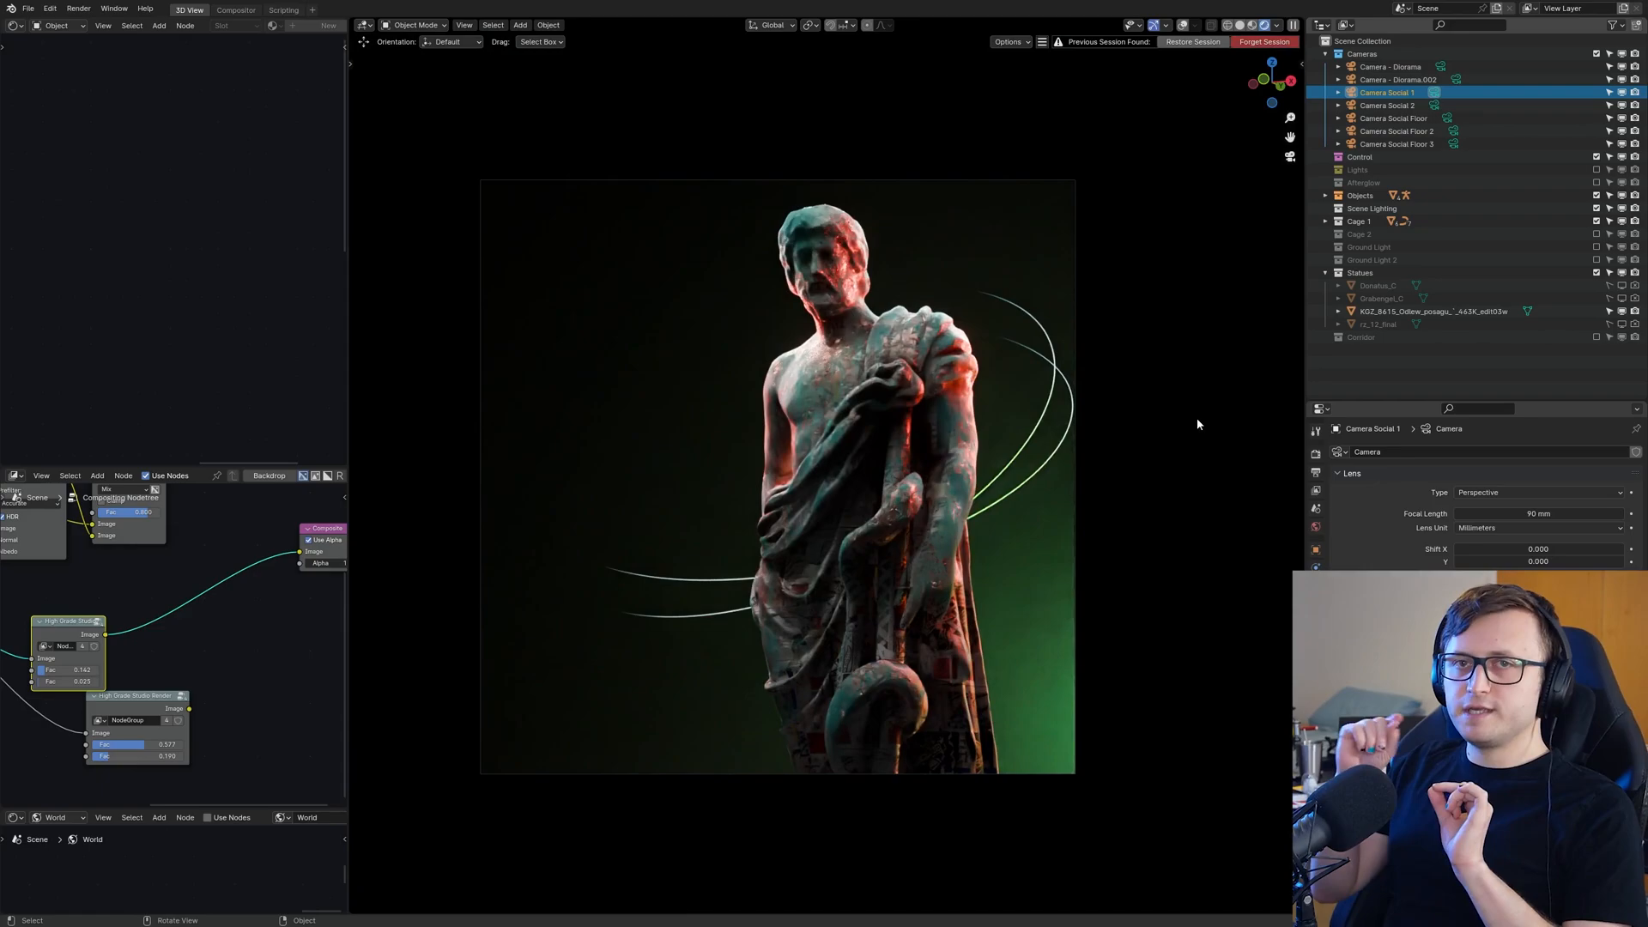
{"action": "mouse_move", "coordinate": [988, 313]}
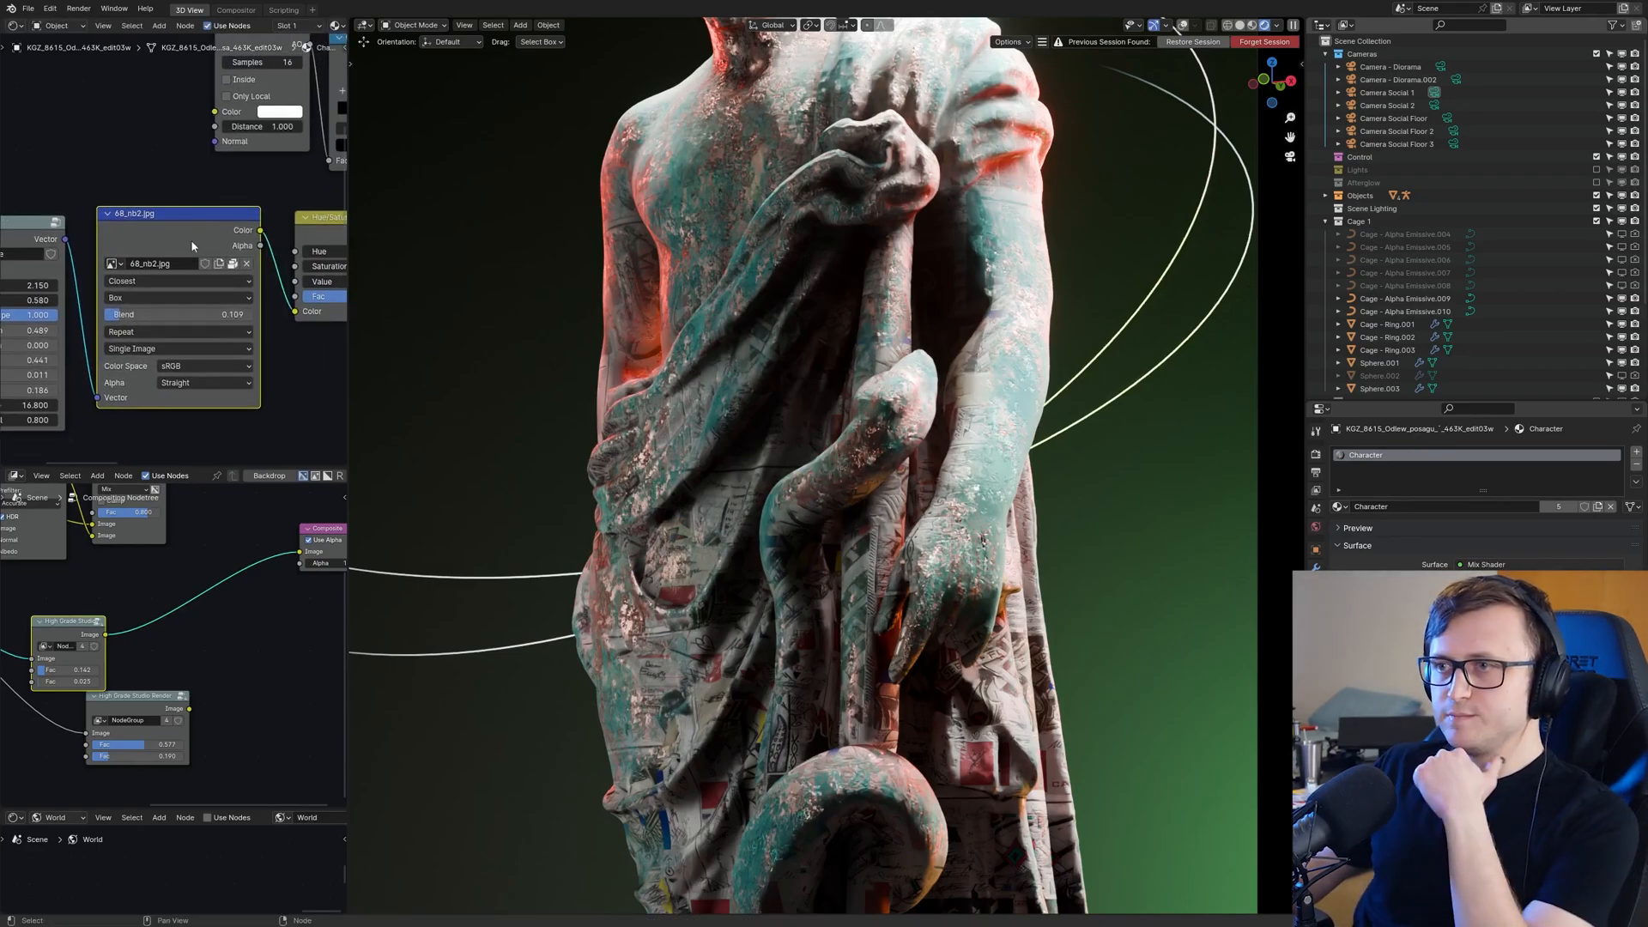
- Open the editor type dropdown of the lower panel
{"action": "left_click", "coordinate": [14, 657]}
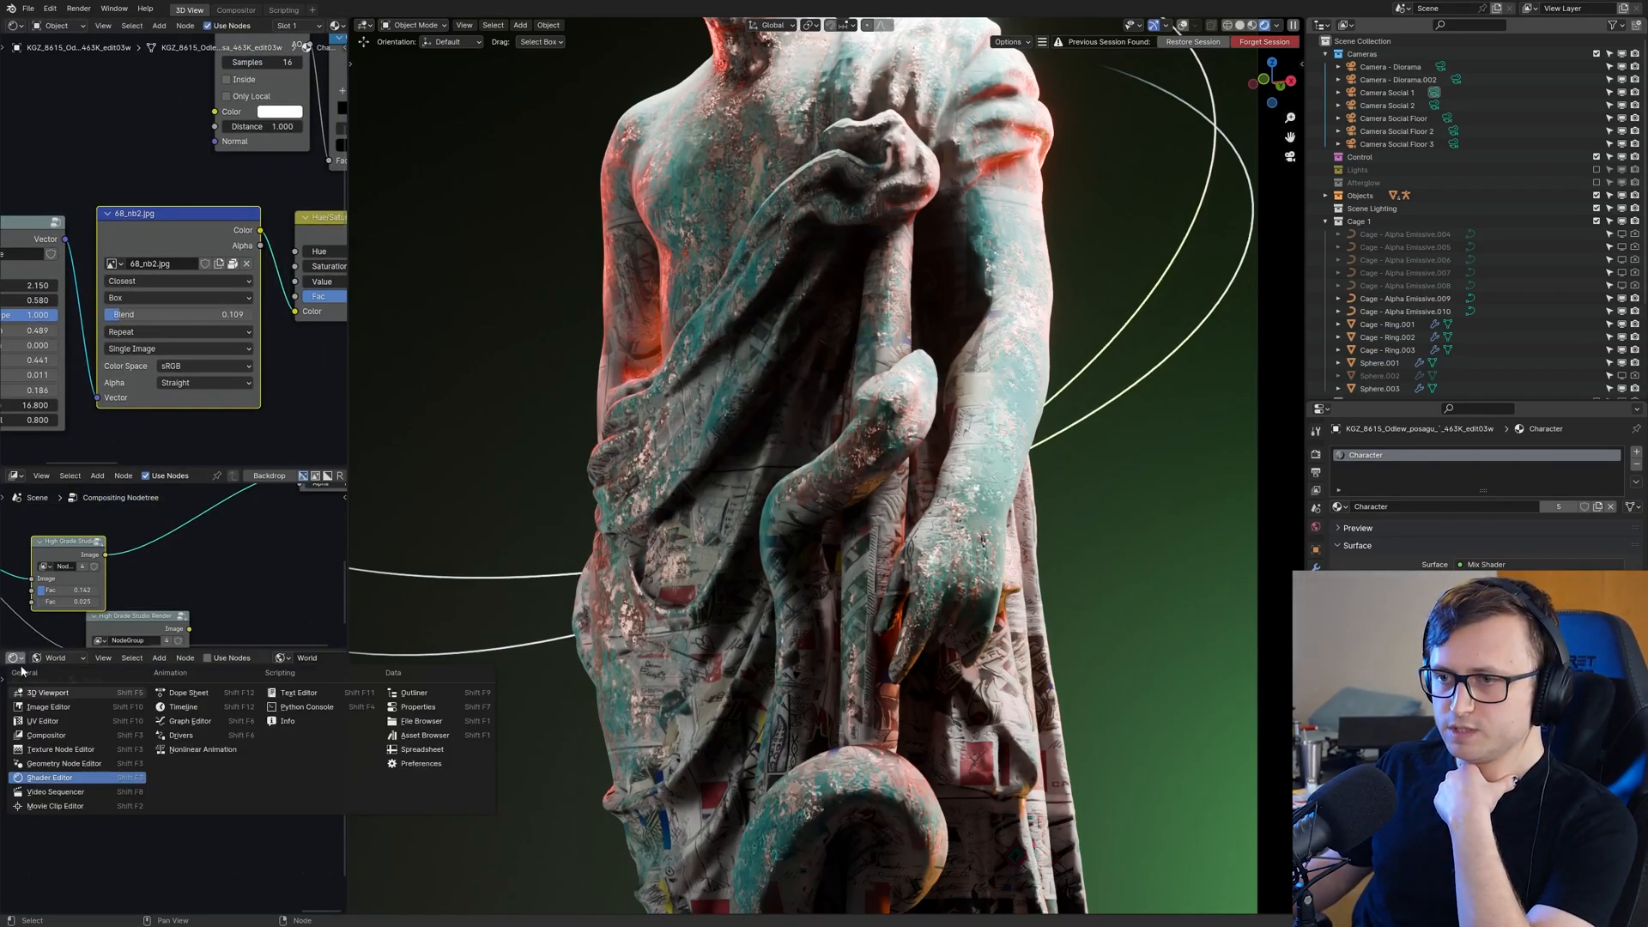